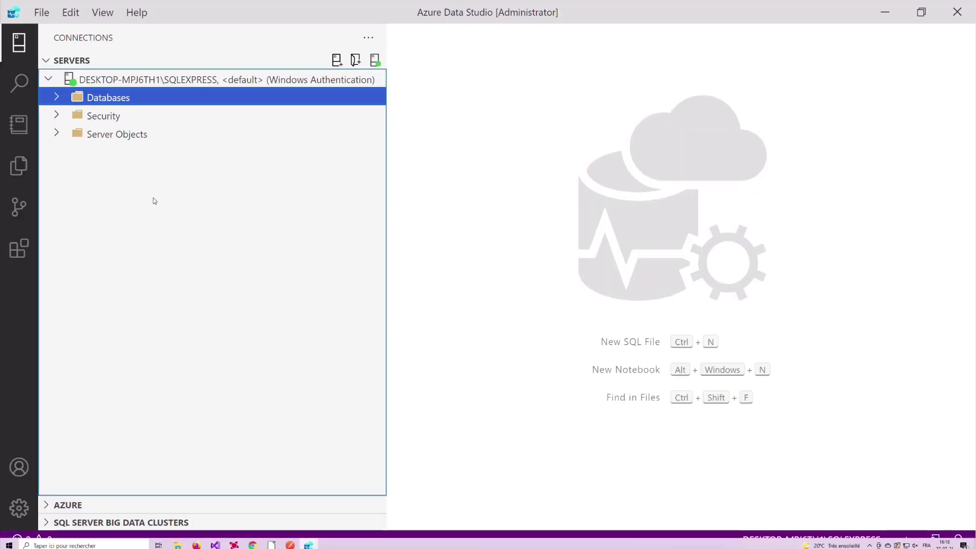
- Expand Databases and AdventureWorksLT2019 to list its tables in the server tree
{"action": "left_click", "coordinate": [56, 97]}
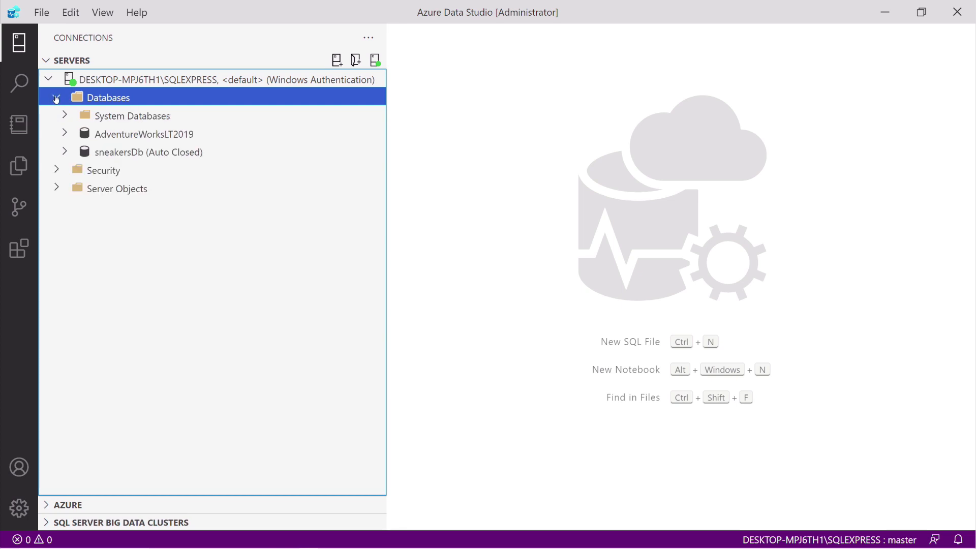
{"action": "double_click", "coordinate": [144, 134]}
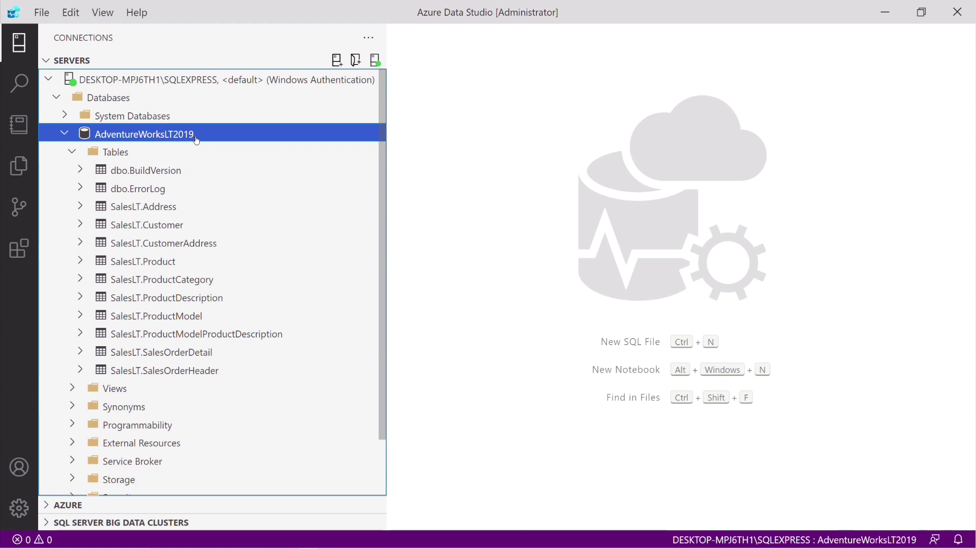
{"action": "mouse_move", "coordinate": [200, 189]}
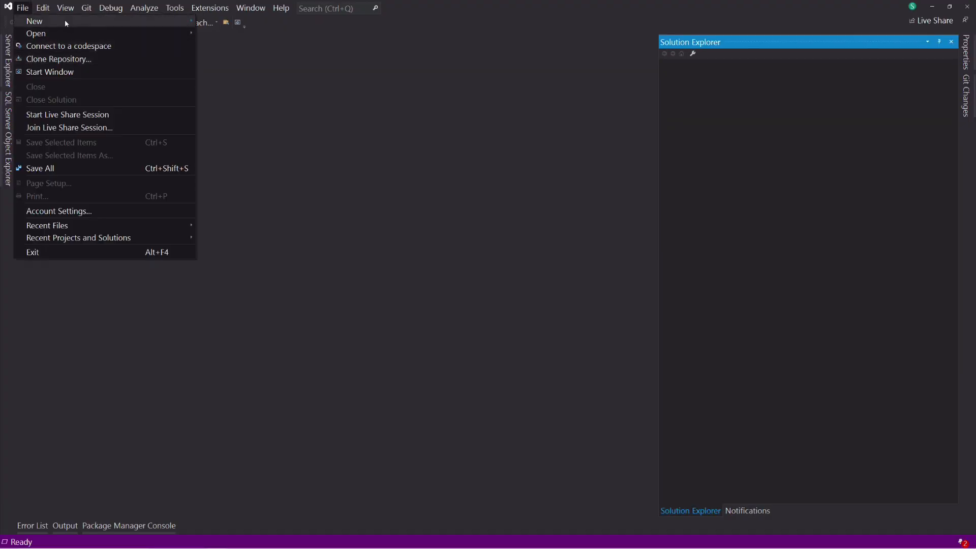
- Create a new .NET 5.0 console application named EfDatabaseFirst and show the Package Manager Console
{"action": "left_click", "coordinate": [34, 21]}
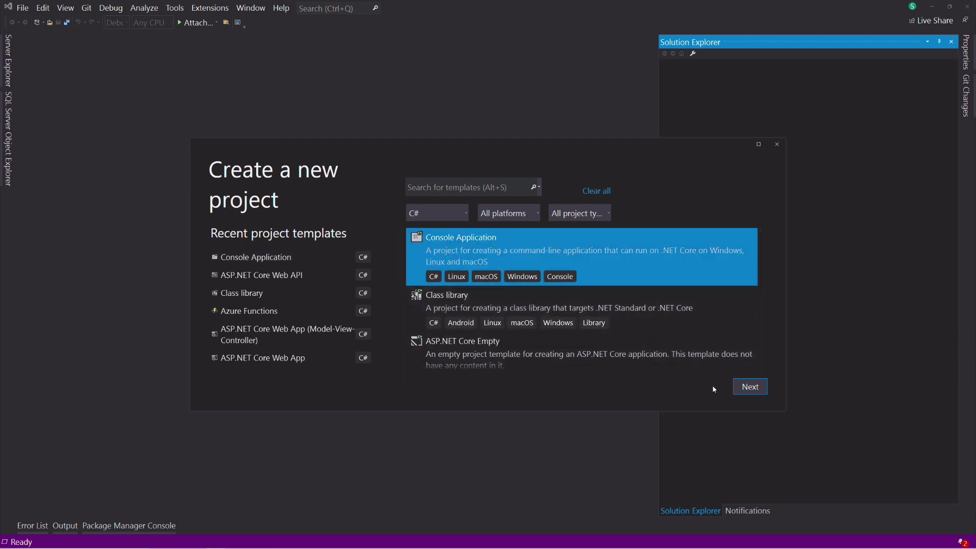
{"action": "left_click", "coordinate": [749, 385]}
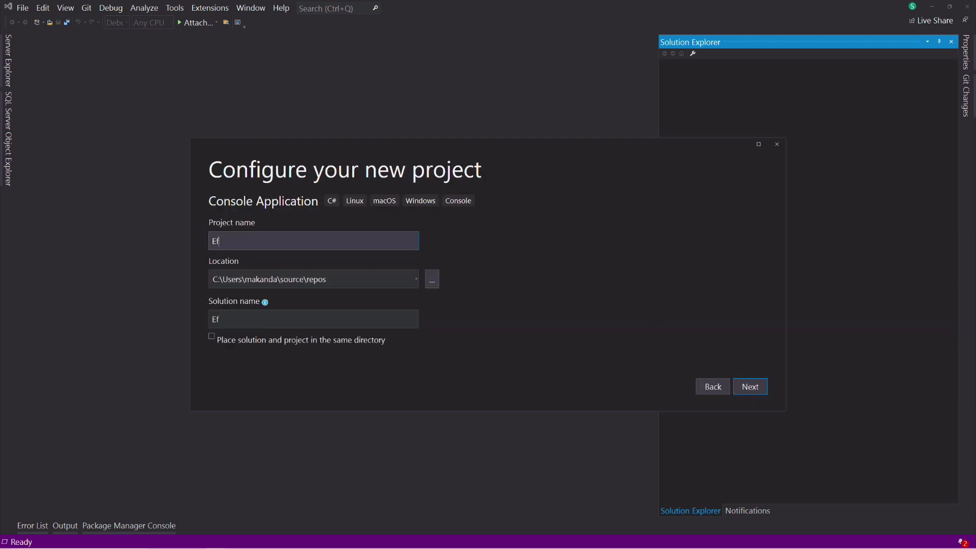
{"action": "type", "text": "DatabaseFirst"}
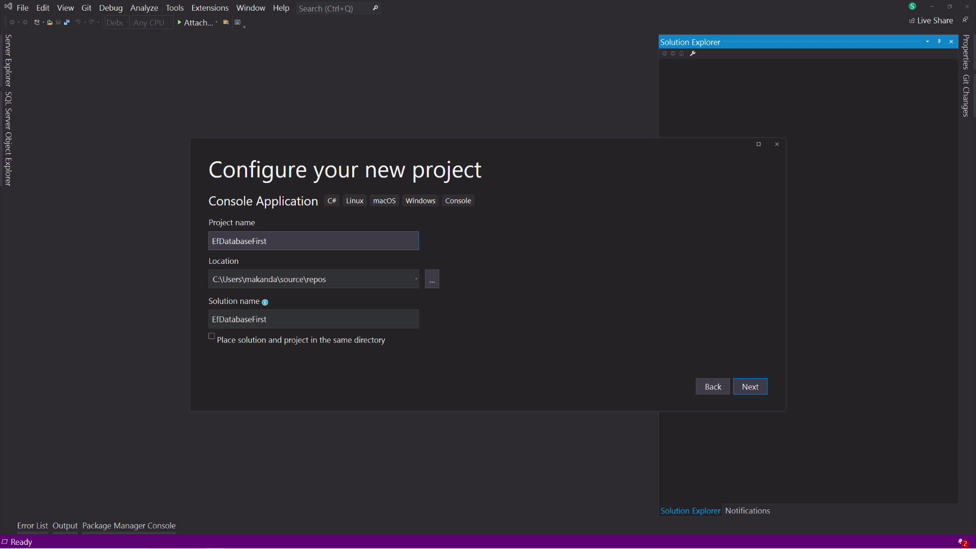
{"action": "left_click", "coordinate": [749, 385]}
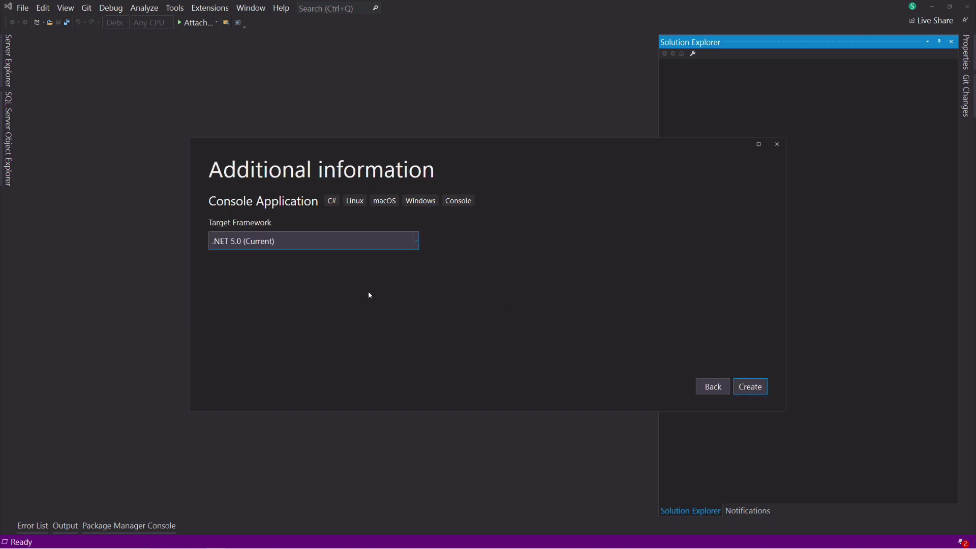
{"action": "left_click", "coordinate": [749, 386]}
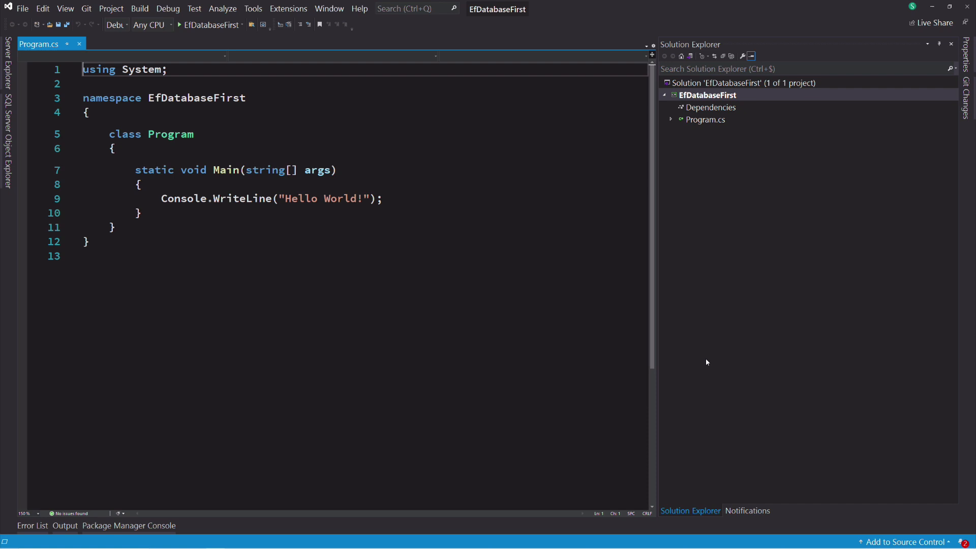
{"action": "left_click", "coordinate": [186, 257]}
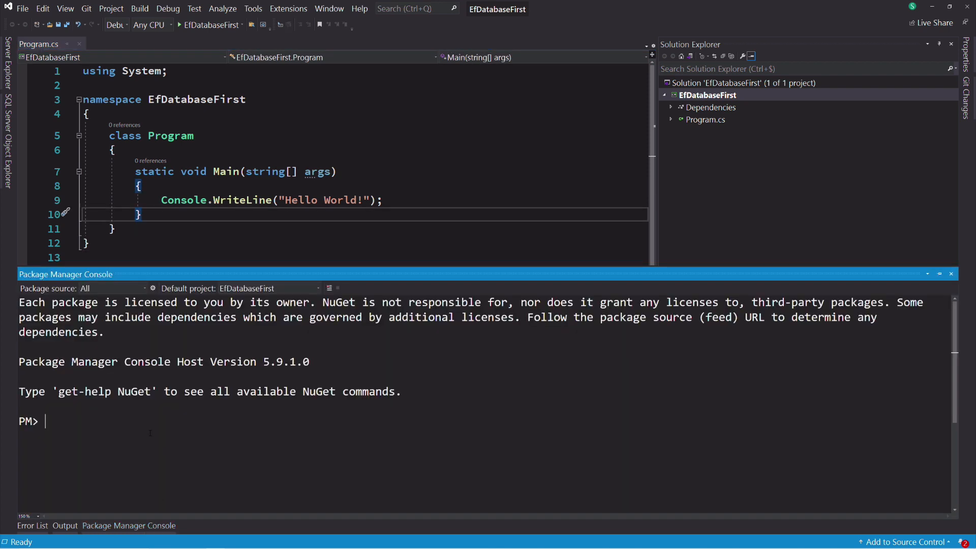
- Install the Microsoft.EntityFrameworkCore.SqlServer package via Install-Package
{"action": "type", "text": "Inst"}
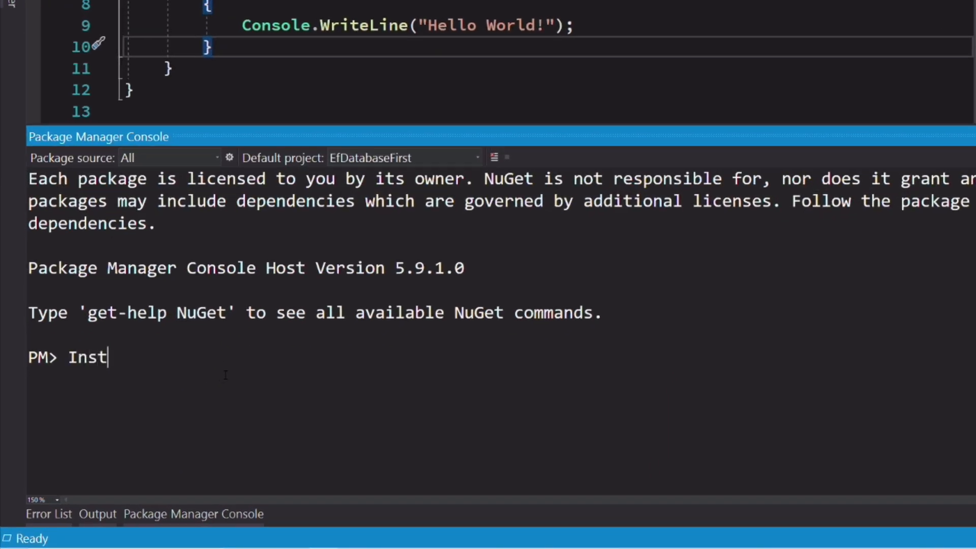
{"action": "type", "text": "all-Pack"}
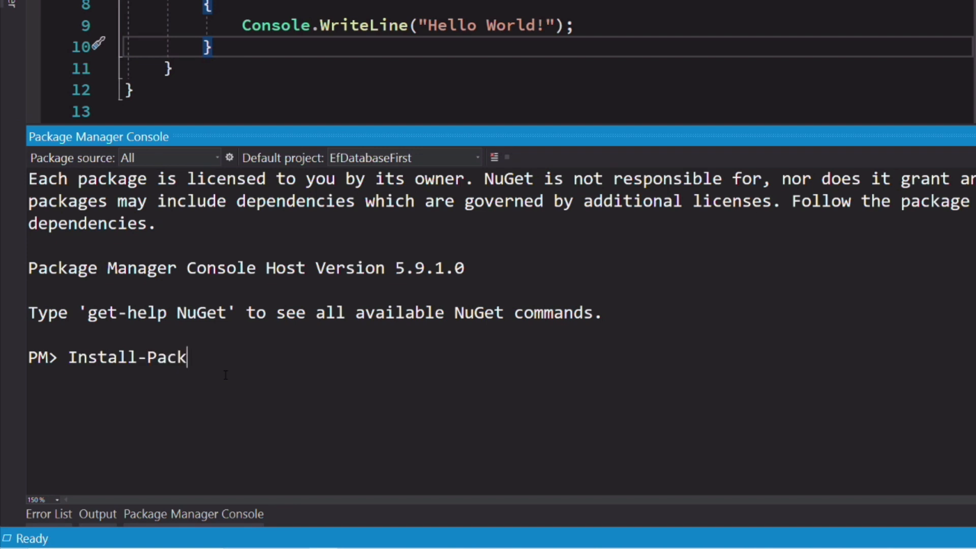
{"action": "type", "text": "age Microsof"}
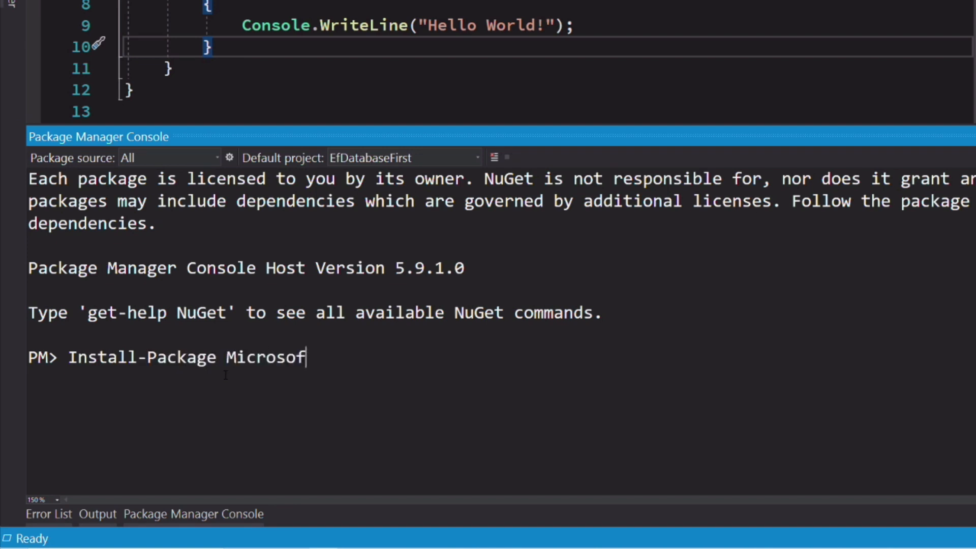
{"action": "type", "text": ".EntityFrmaw"}
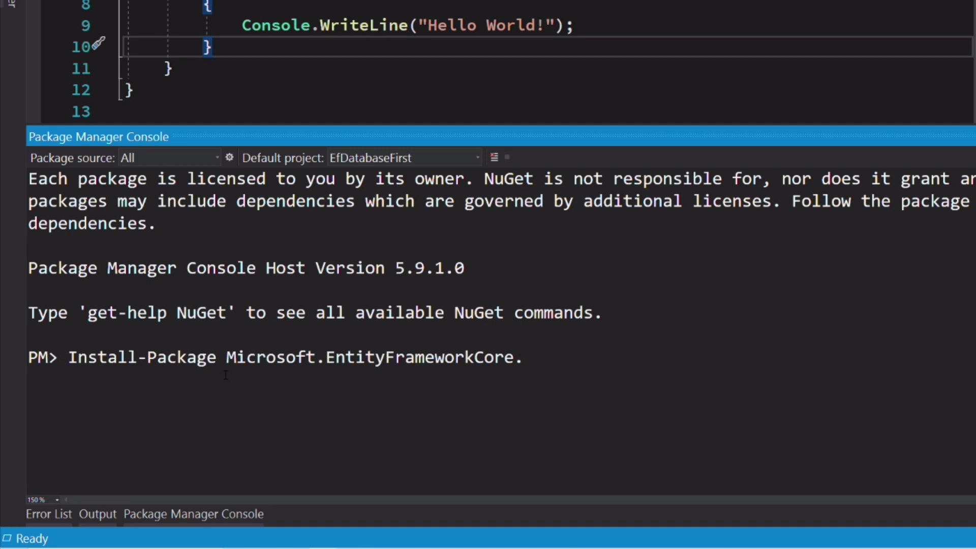
{"action": "type", "text": "SqlServ"}
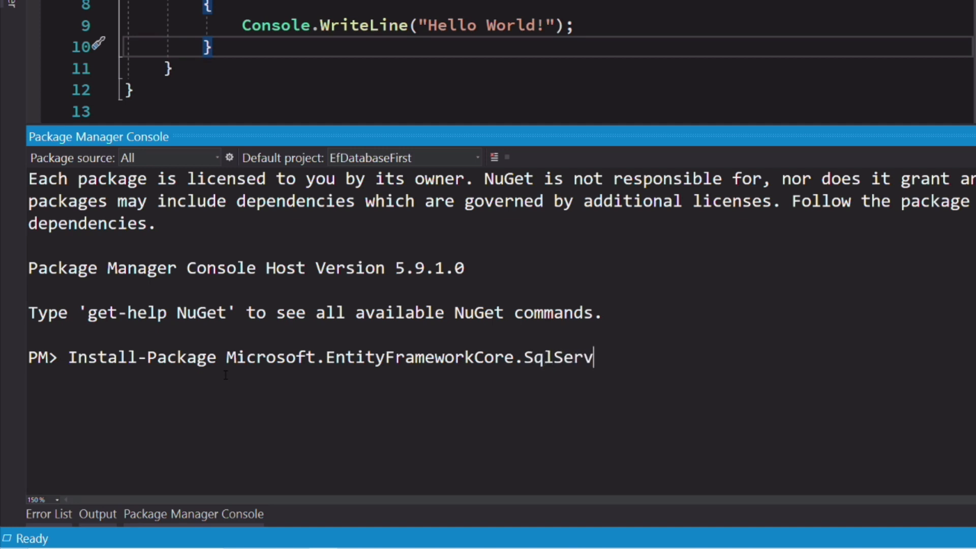
{"action": "type", "text": "er"}
{"action": "type", "text": "Install"}
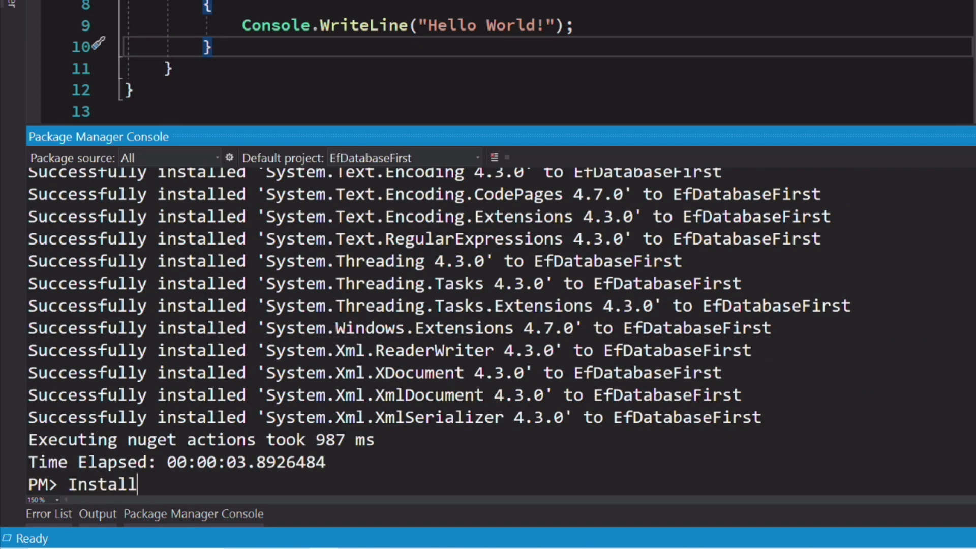
- Install the Microsoft.EntityFrameworkCore.Tools package via Install-Package
{"action": "type", "text": "-Package"}
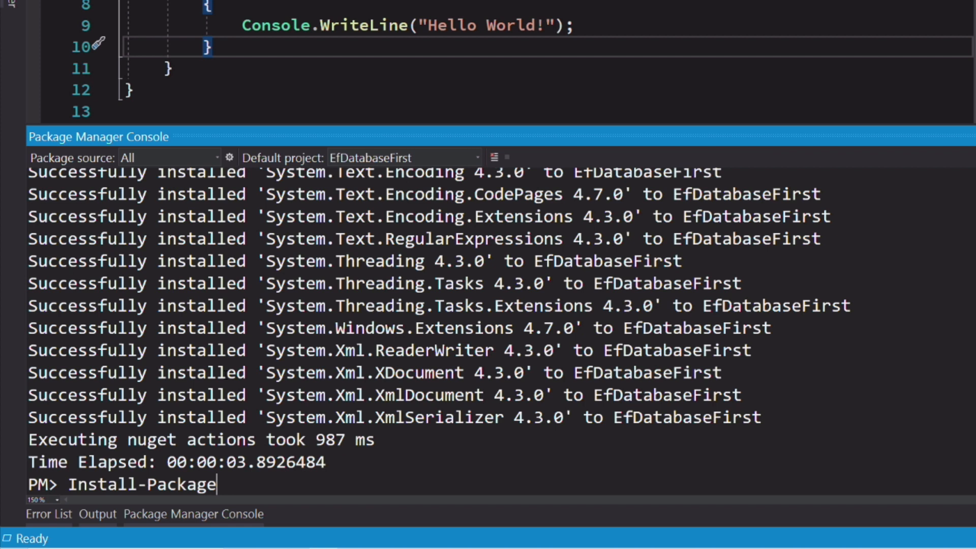
{"action": "type", "text": "Mir"}
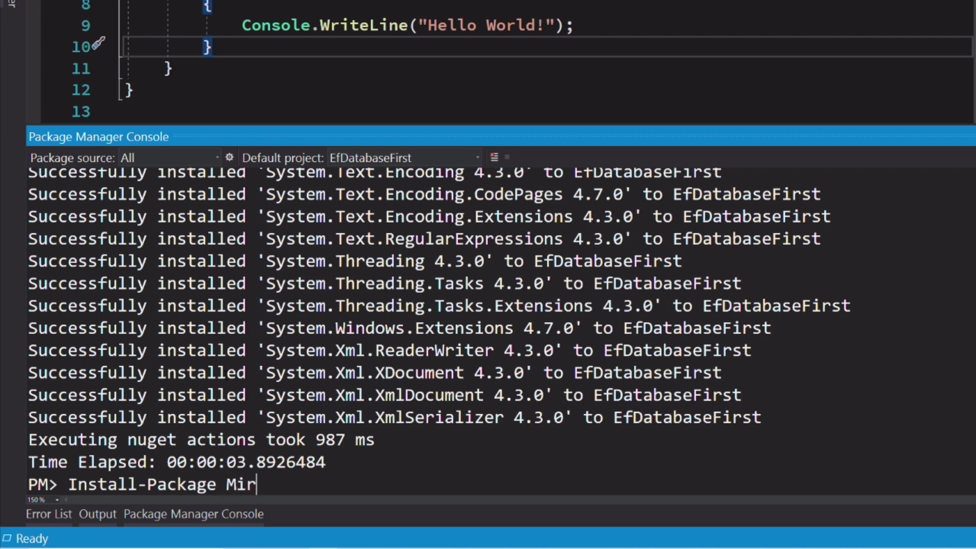
{"action": "type", "text": "crosoft"}
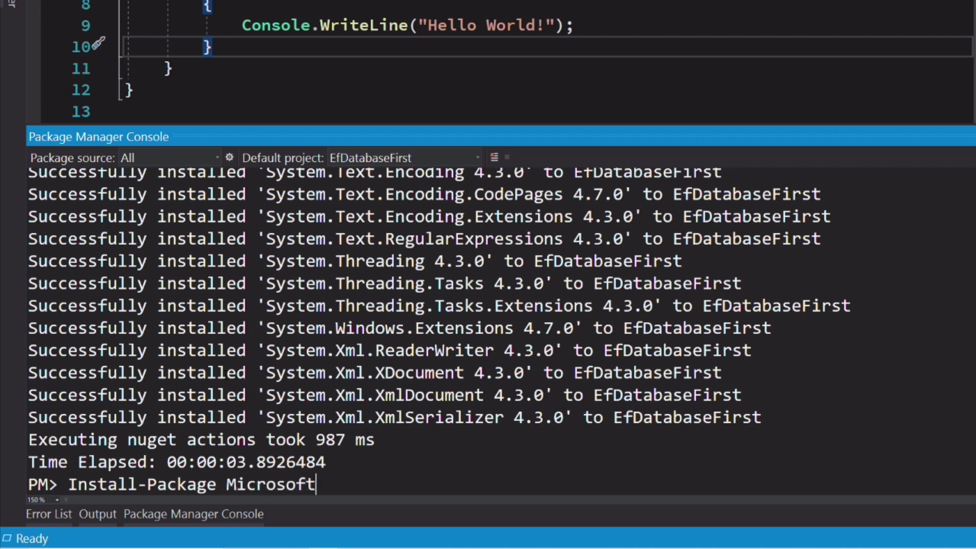
{"action": "type", "text": ".En"}
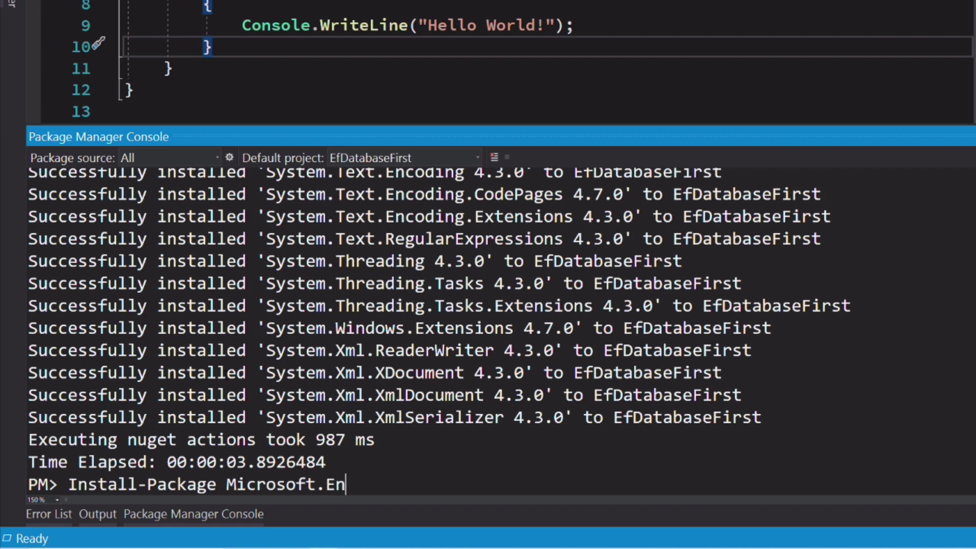
{"action": "type", "text": "tityFram"}
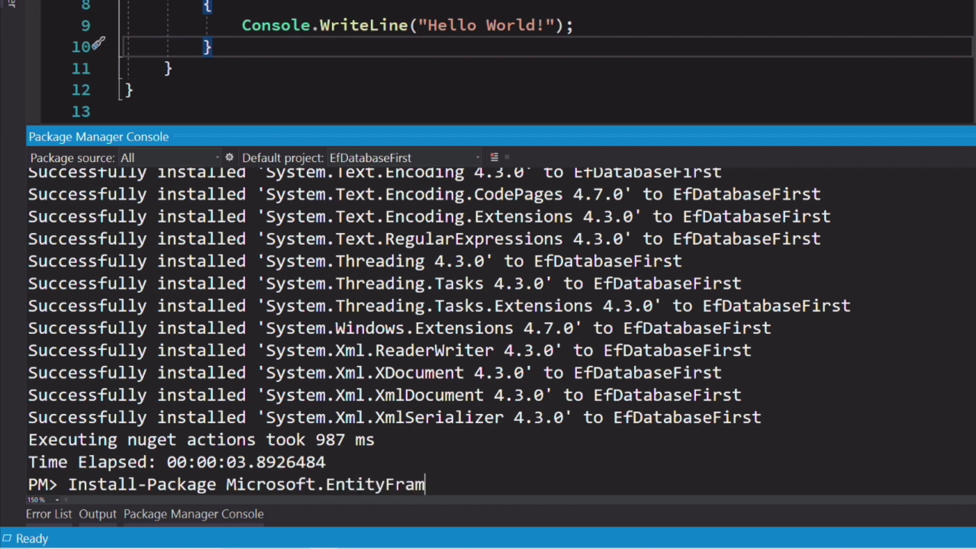
{"action": "type", "text": "eworkCore"}
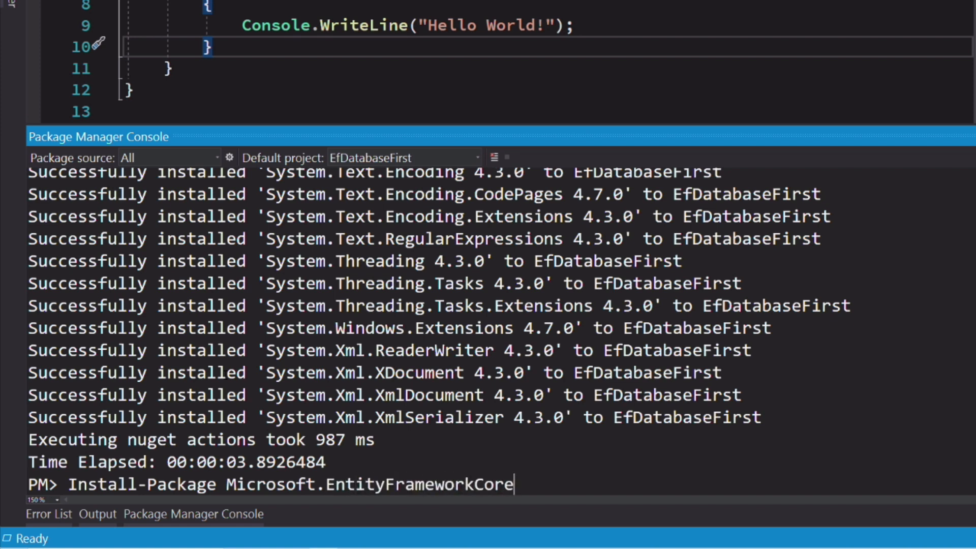
{"action": "type", "text": ".Tools"}
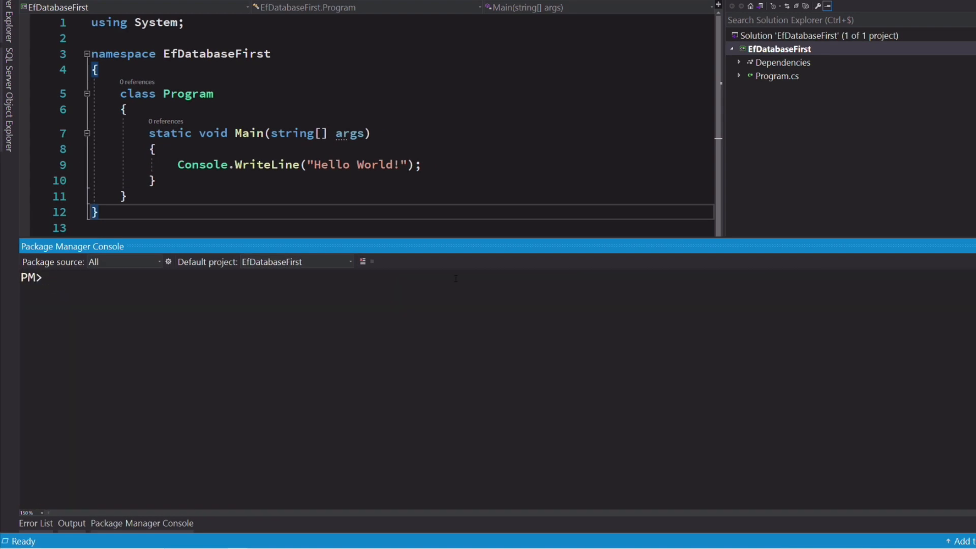
- Enter Scaffold-DbContext with the DESKTOP-MPJ6TH1\SQLEXPRESS AdventureWorksLT2019 connection string and the SqlServer provider
{"action": "type", "text": "Scafold"}
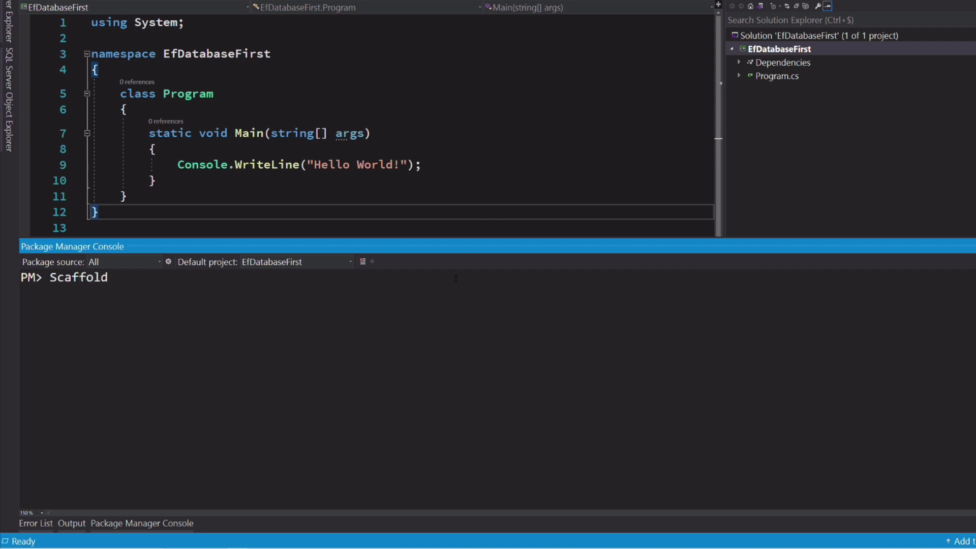
{"action": "type", "text": "-DbContext"}
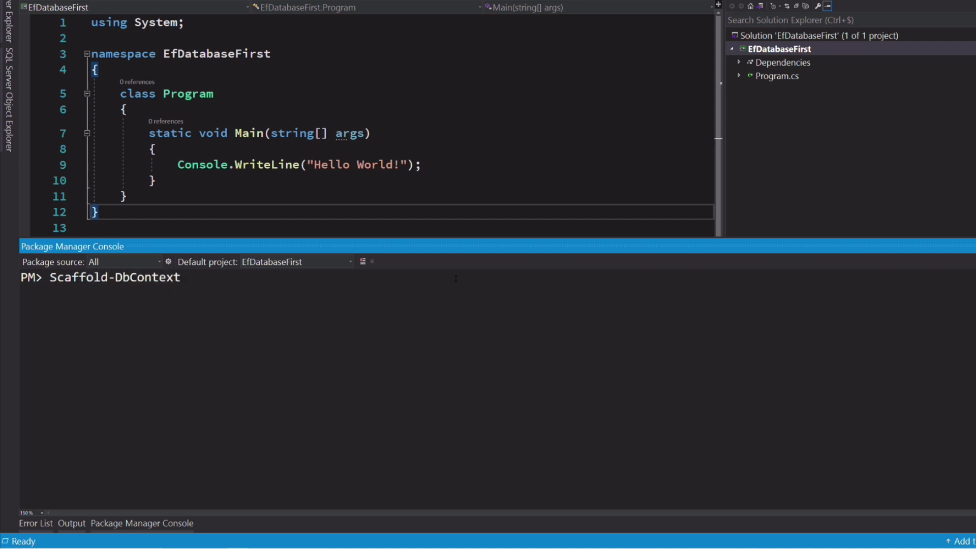
{"action": "type", "text": "'Data Sourc"}
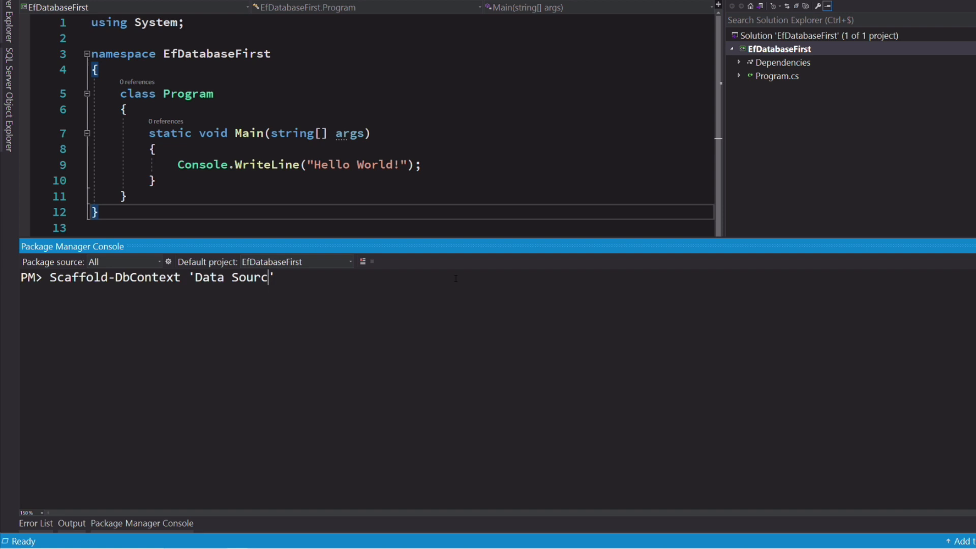
{"action": "type", "text": "e=DESKTOP-MPJ6TH1\\SQLEXPRESS;"}
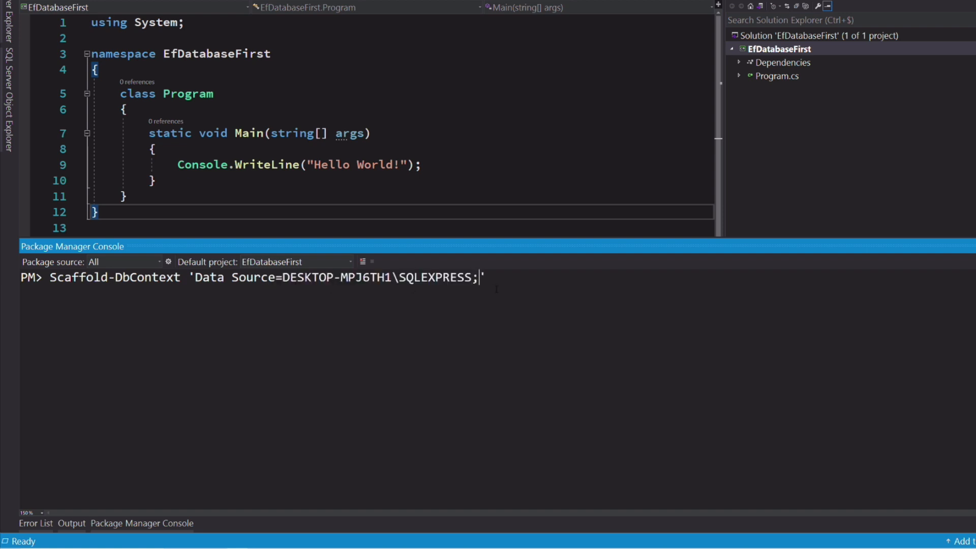
{"action": "type", "text": "Initial Catalog"}
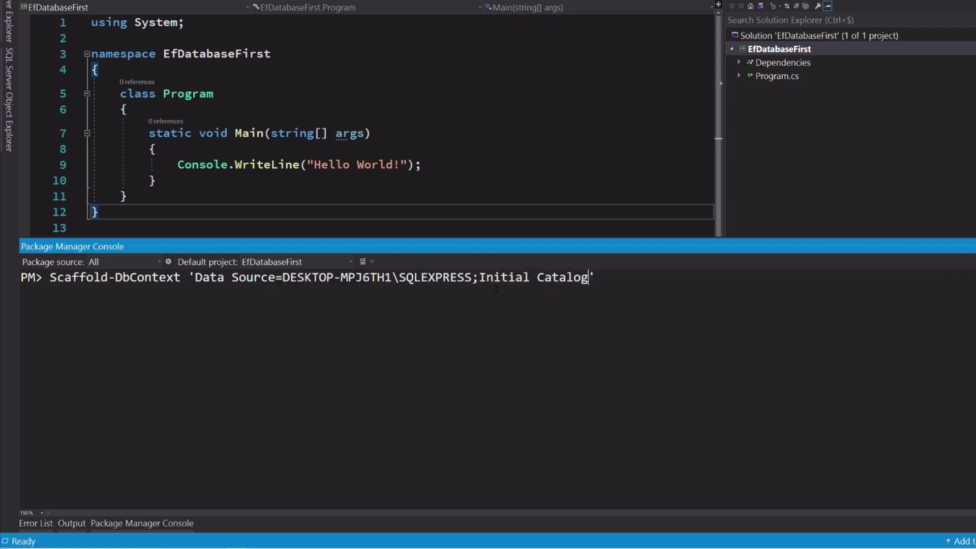
{"action": "type", "text": "=AdventureWorks"}
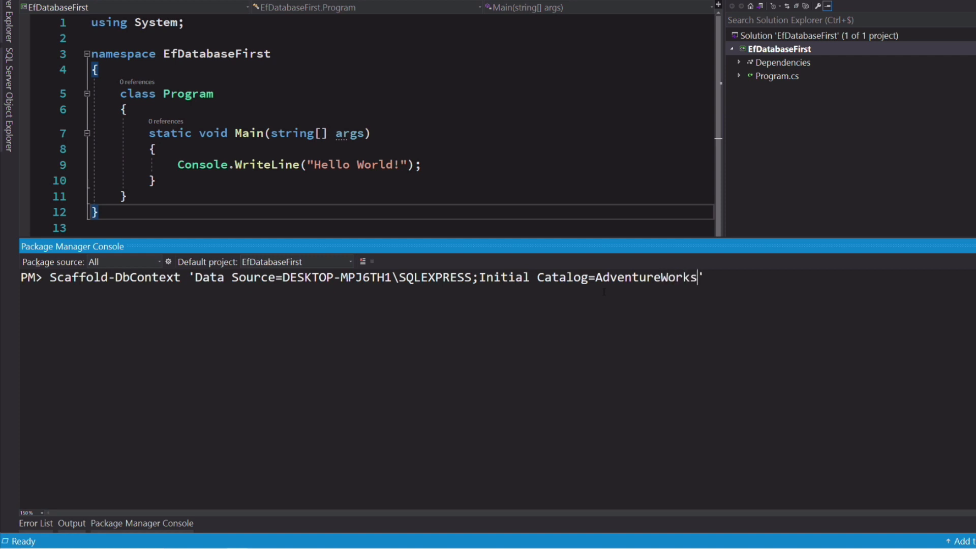
{"action": "type", "text": "LT2019;Integrated Securi"}
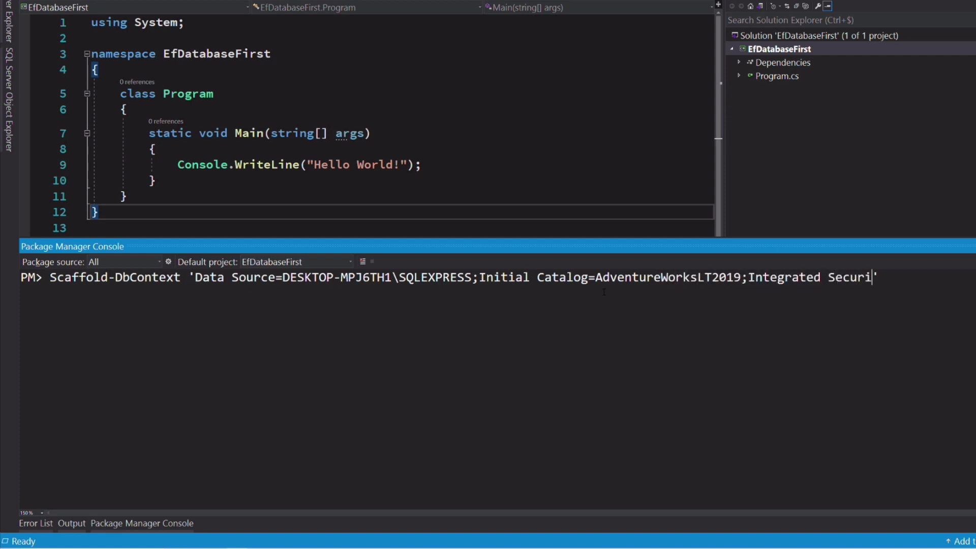
{"action": "type", "text": "ty=true' Micros"}
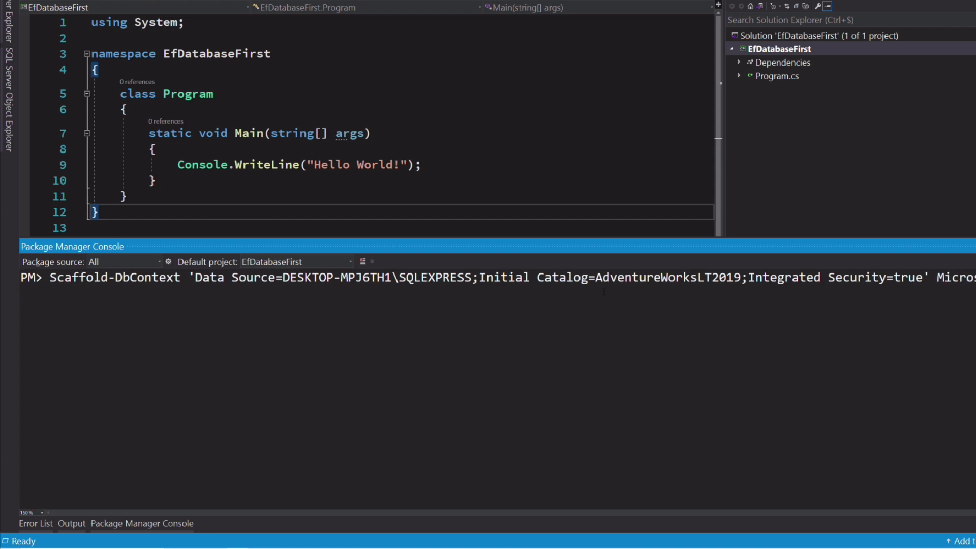
{"action": "type", "text": "Microsoft.EntityFramewo"}
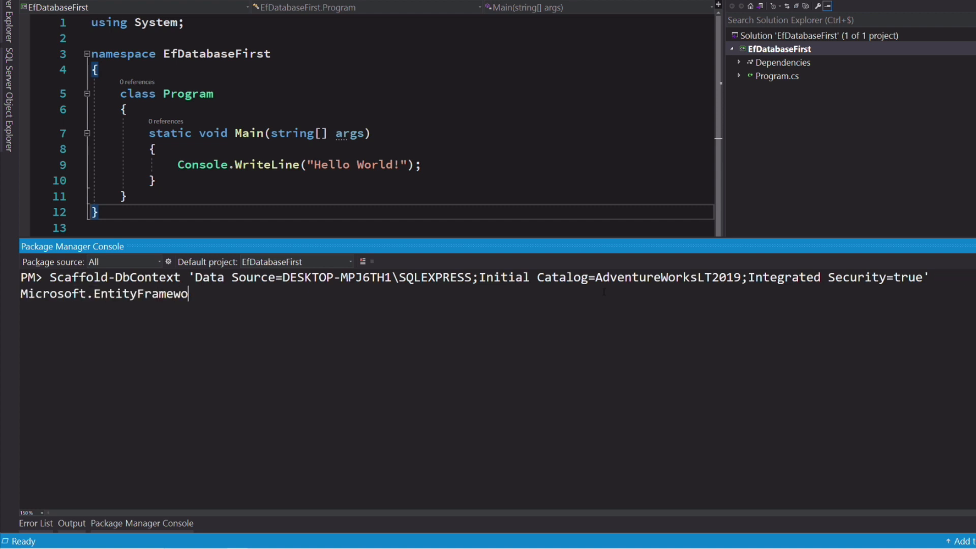
{"action": "type", "text": "rkCore.SqlS"}
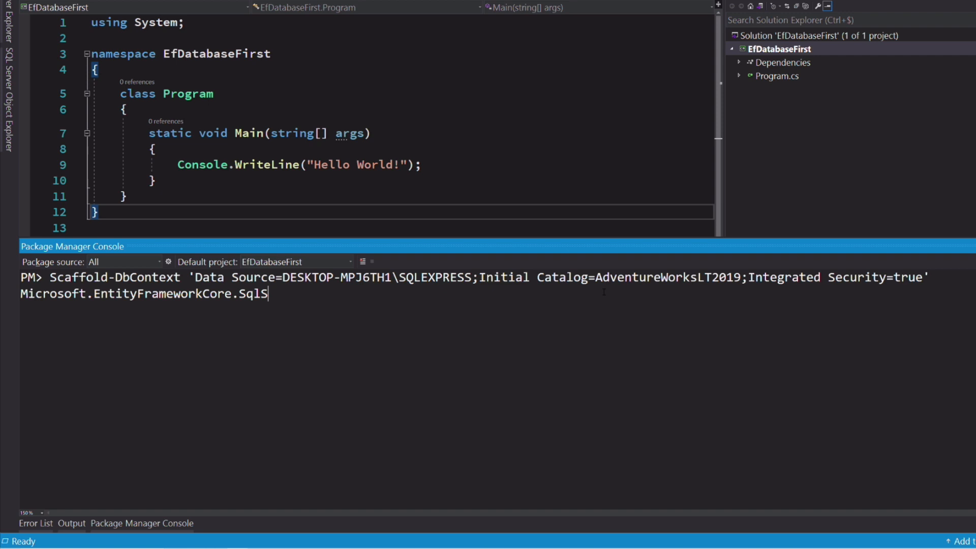
{"action": "type", "text": "erver"}
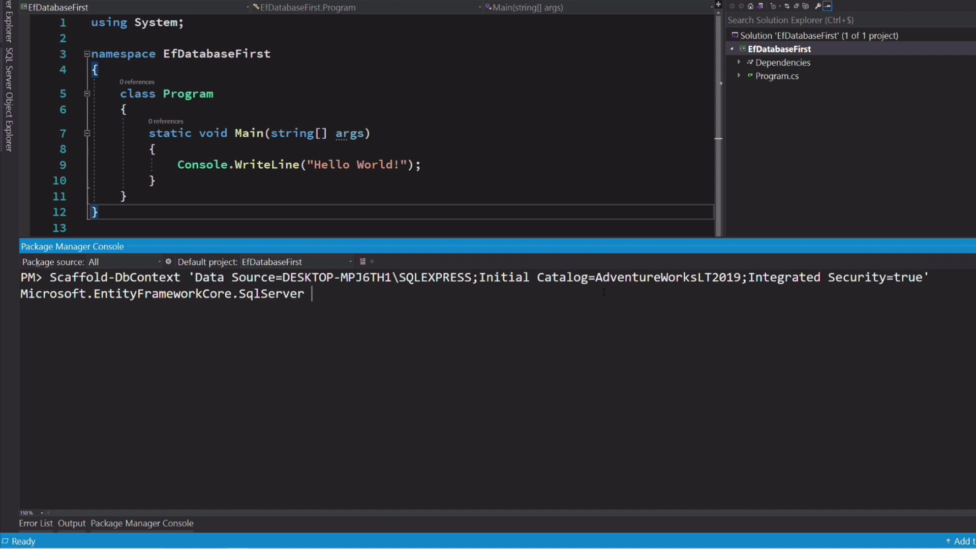
- Complete the scaffold with -Tables Product, -Context AdventureWorksDbContext and -OutputDir Db, then run it
{"action": "type", "text": "-Tables"}
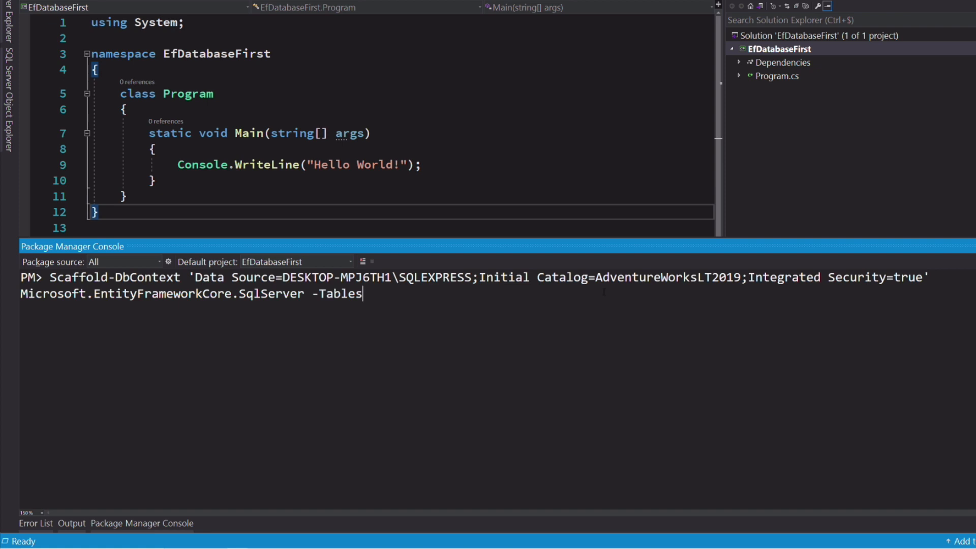
{"action": "type", "text": "Produ"}
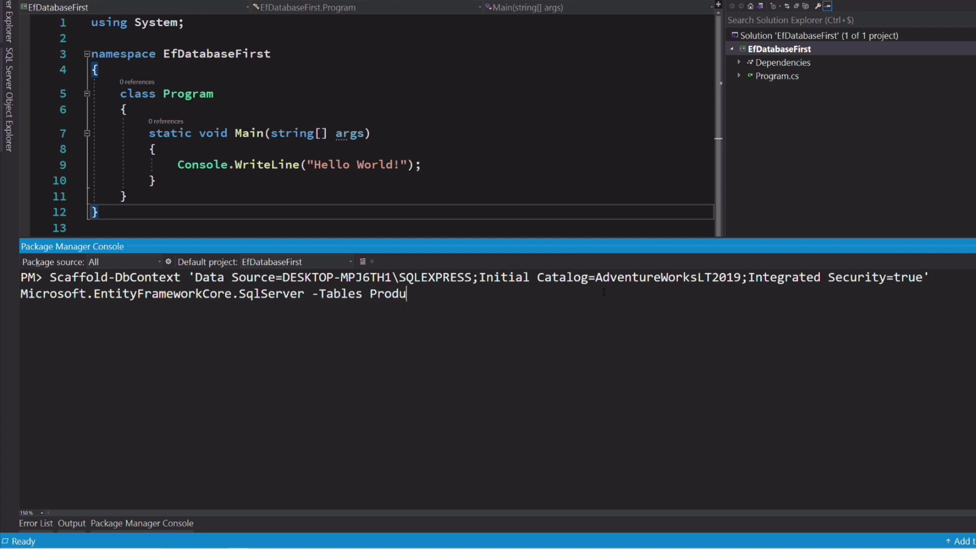
{"action": "type", "text": "ct"}
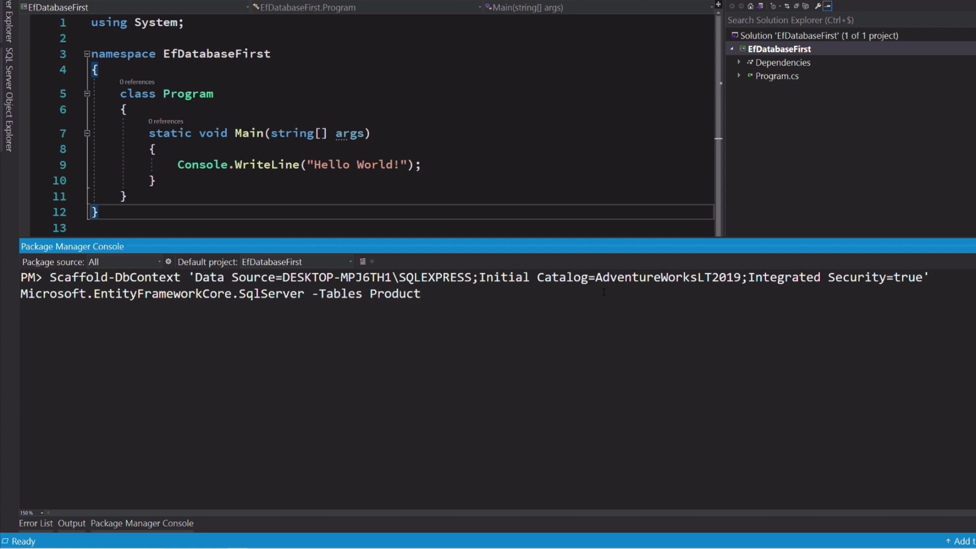
{"action": "type", "text": "-Context Ad"}
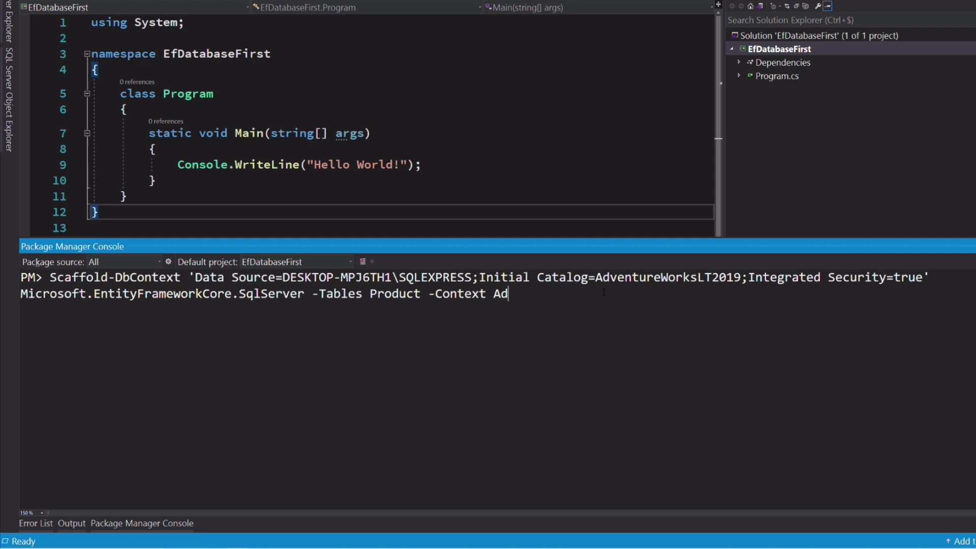
{"action": "type", "text": "ventureWorksDbContext -Ou"}
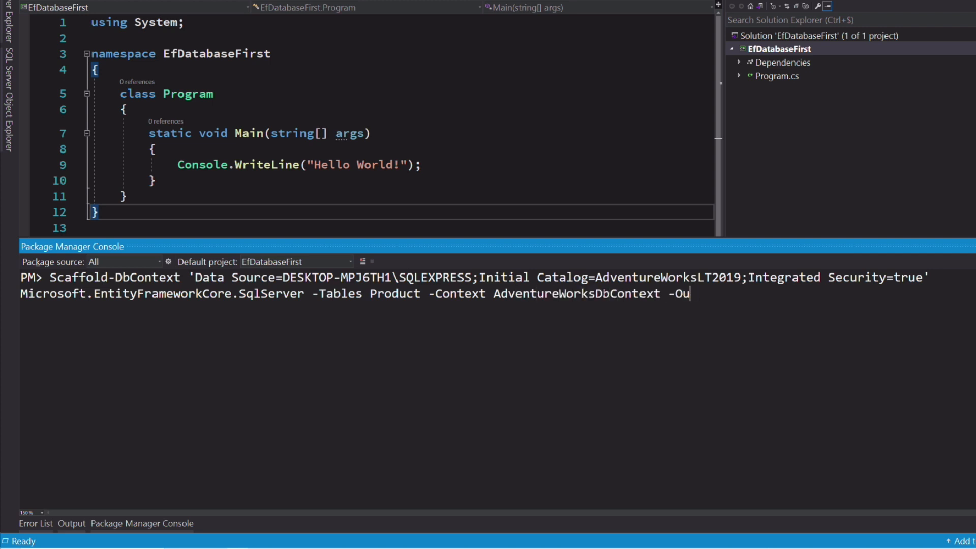
{"action": "type", "text": "tputDir"}
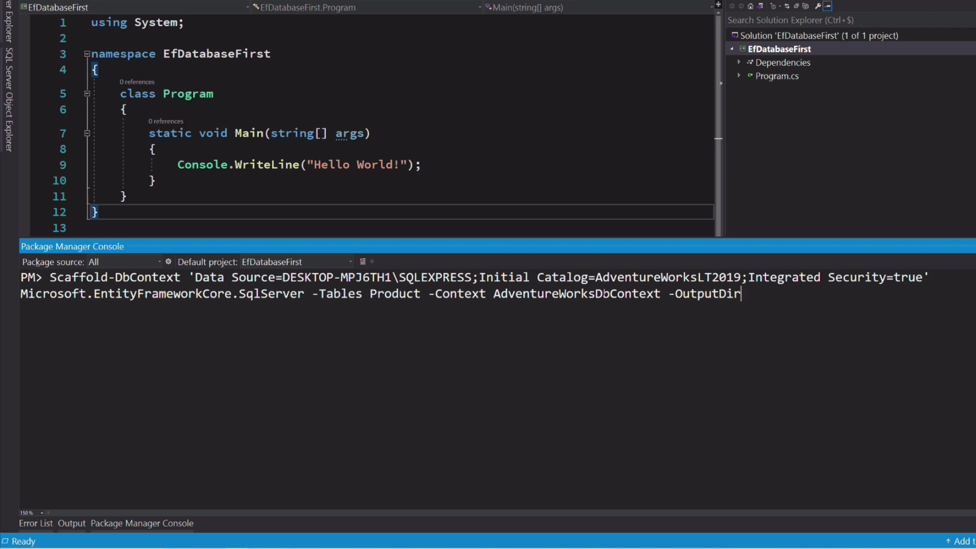
{"action": "type", "text": "Db"}
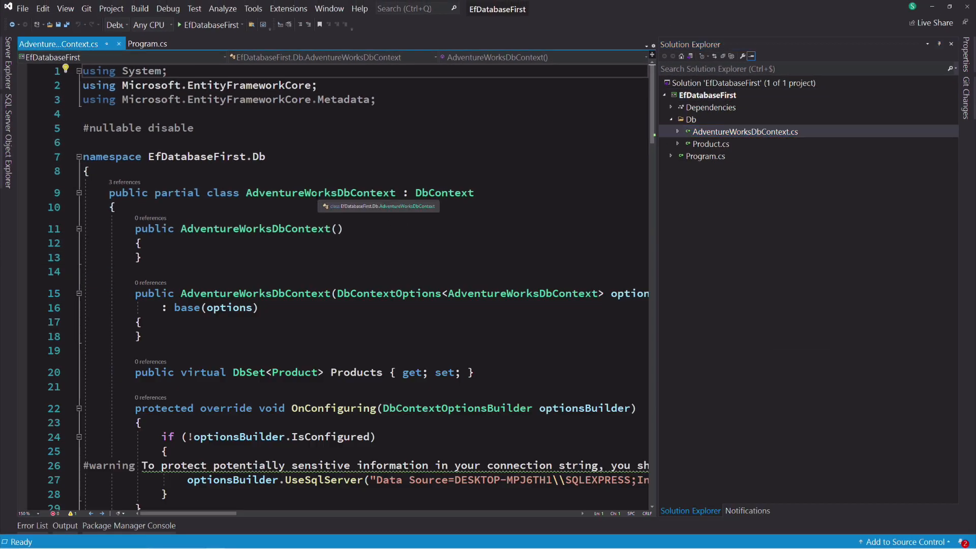
- Review the generated Product.cs, then begin a new static method below Main in Program.cs
{"action": "double_click", "coordinate": [444, 192]}
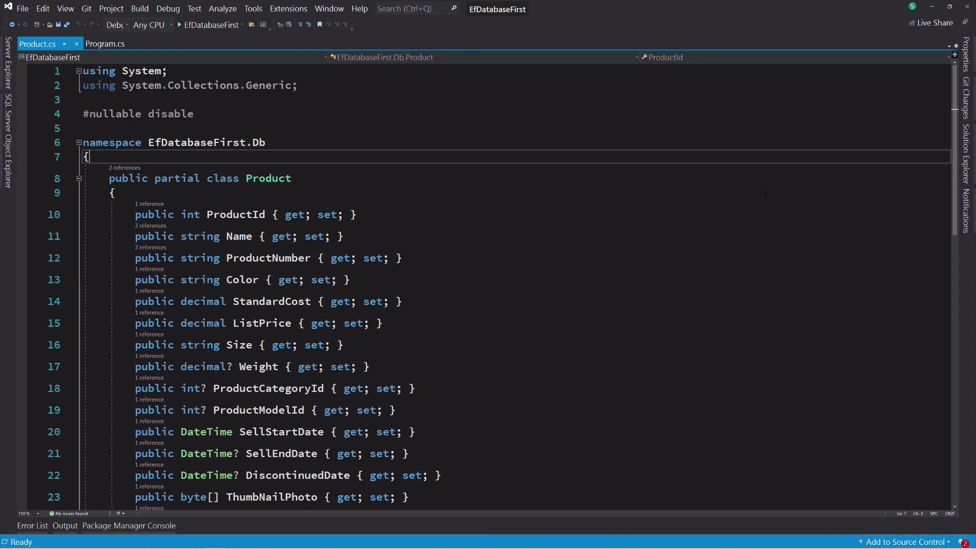
{"action": "left_click", "coordinate": [105, 44]}
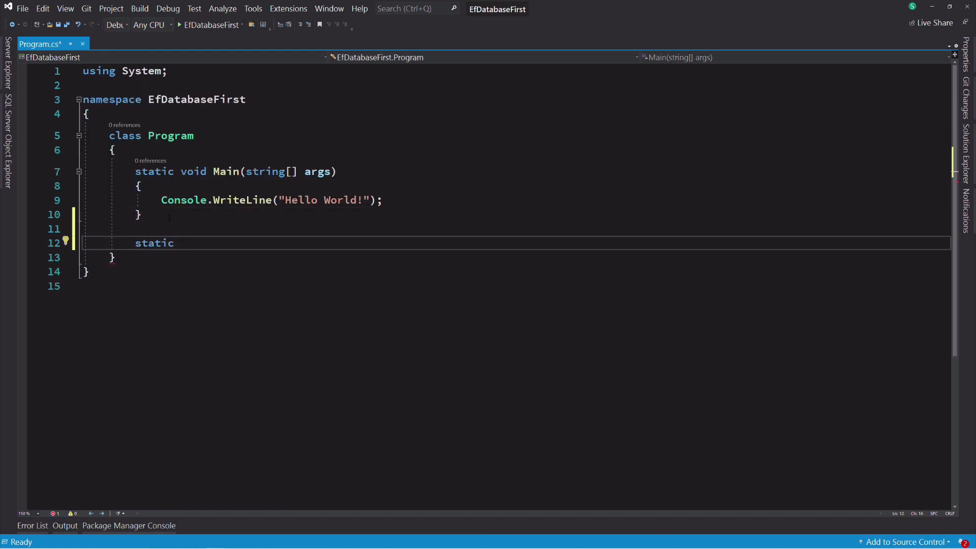
- Write ShowProducts creating an AdventureWorksDbContext and loading db.Products.ToList()
{"action": "type", "text": "void ShowProducts"}
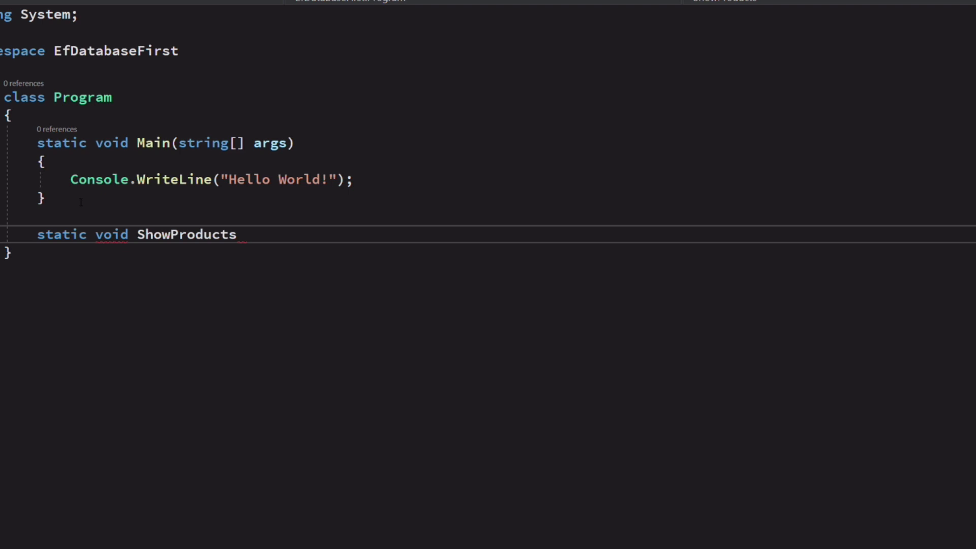
{"action": "type", "text": "(){"}
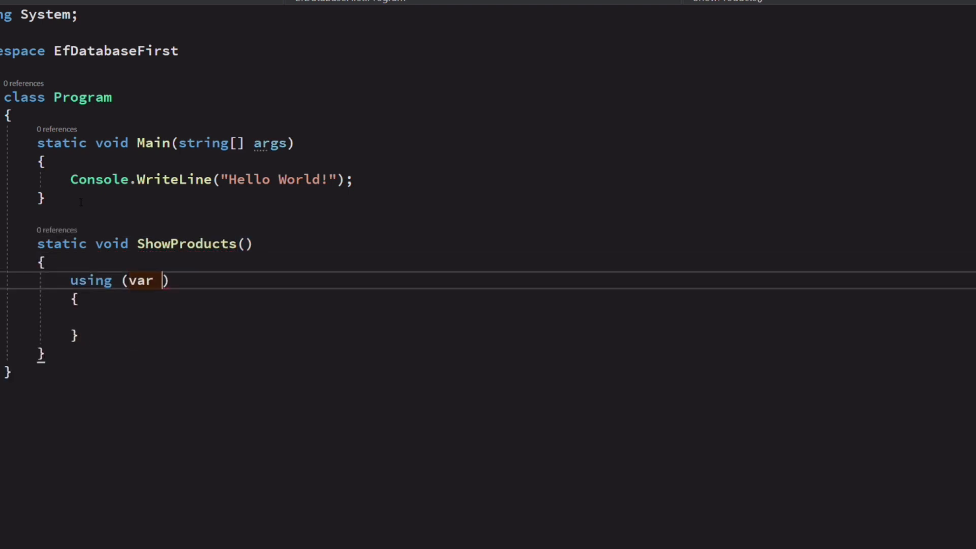
{"action": "type", "text": "db = new AdventureWorksDbContext("}
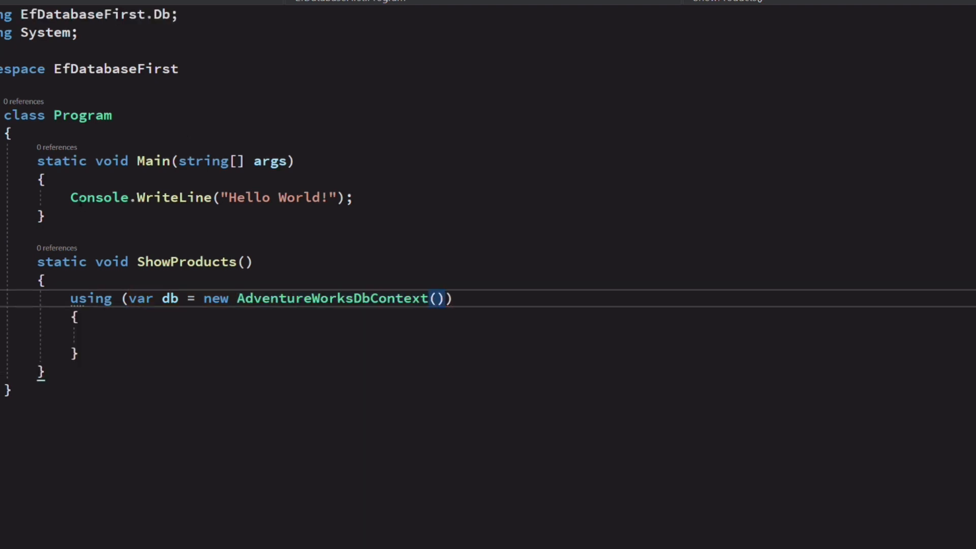
{"action": "type", "text": "var products"}
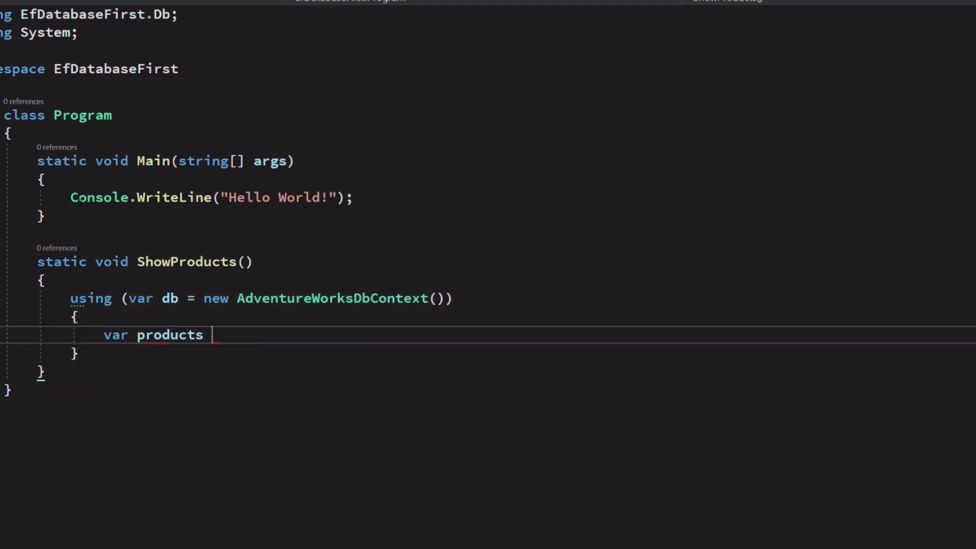
{"action": "type", "text": "= db.pr"}
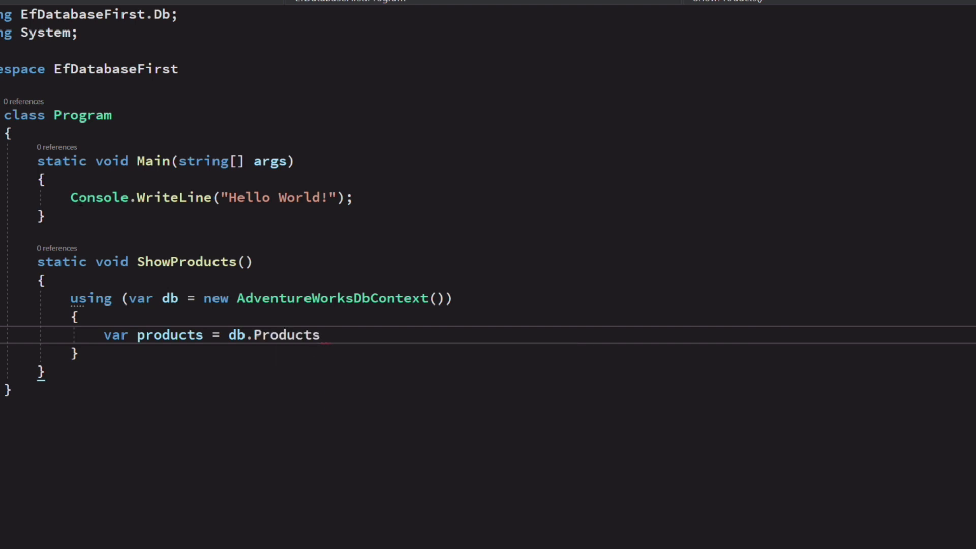
{"action": "type", "text": ".ToList();"}
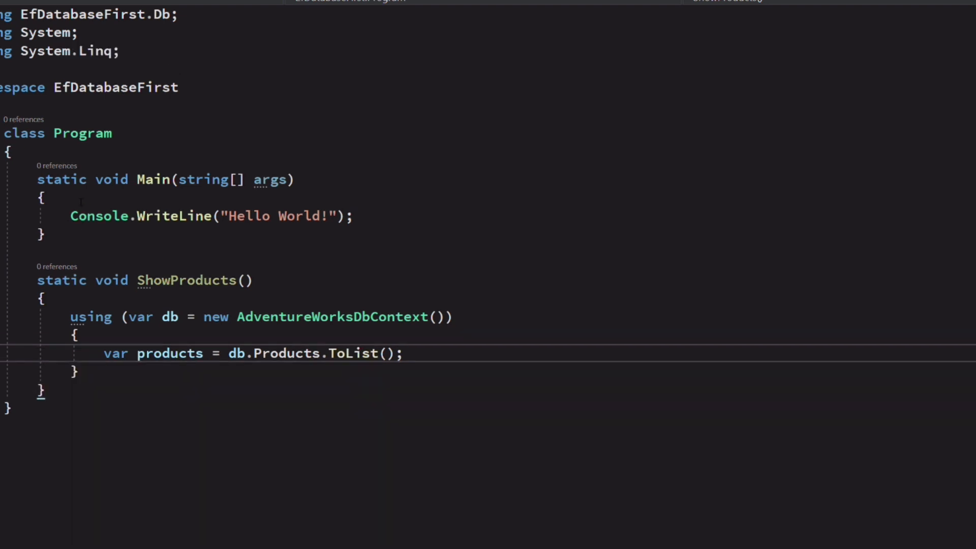
- Loop over products printing each Name and ListPrice, and call ShowProducts() from Main
{"action": "type", "text": "foreach (var product in products)"}
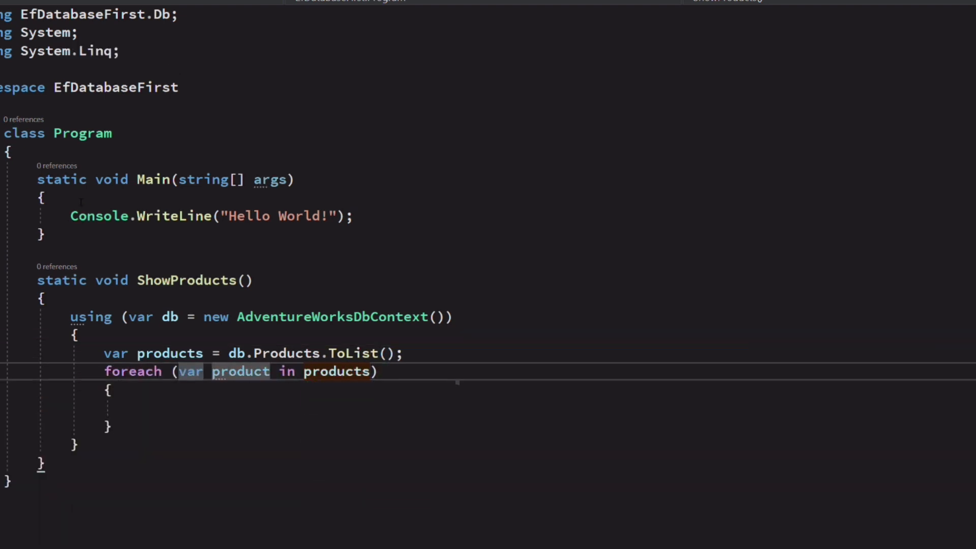
{"action": "type", "text": "Console.WriteLine($\"Pr\");"}
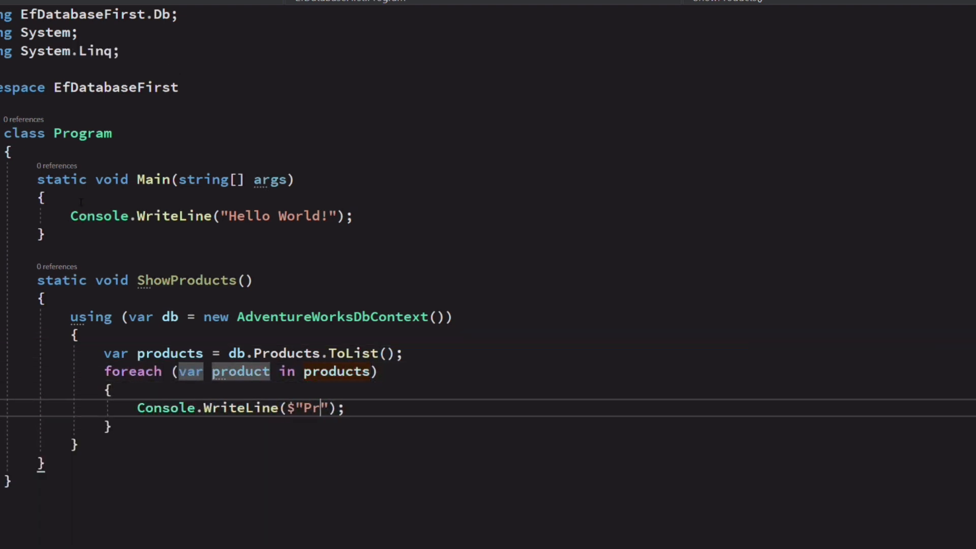
{"action": "type", "text": "ame : {}"}
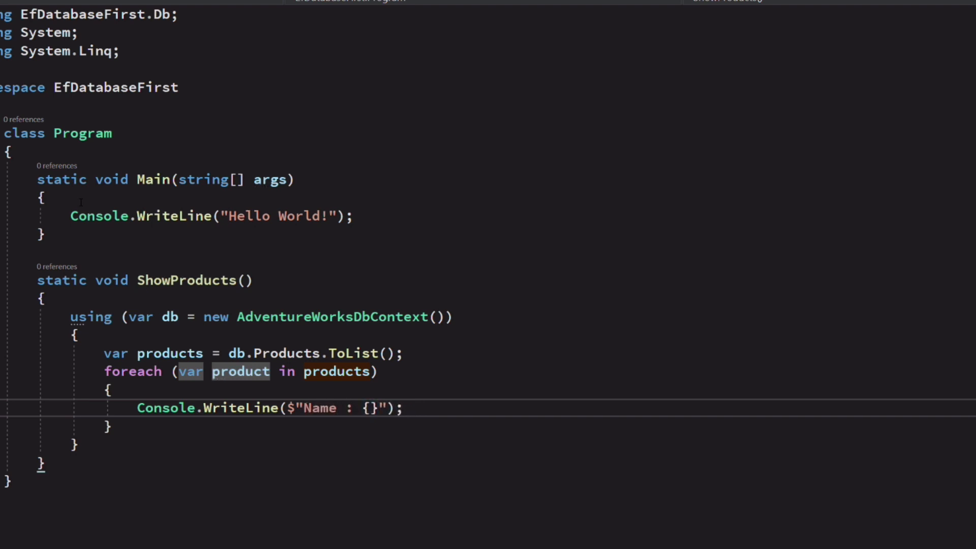
{"action": "type", "text": "product.Name}, Price : {product.ListPrice"}
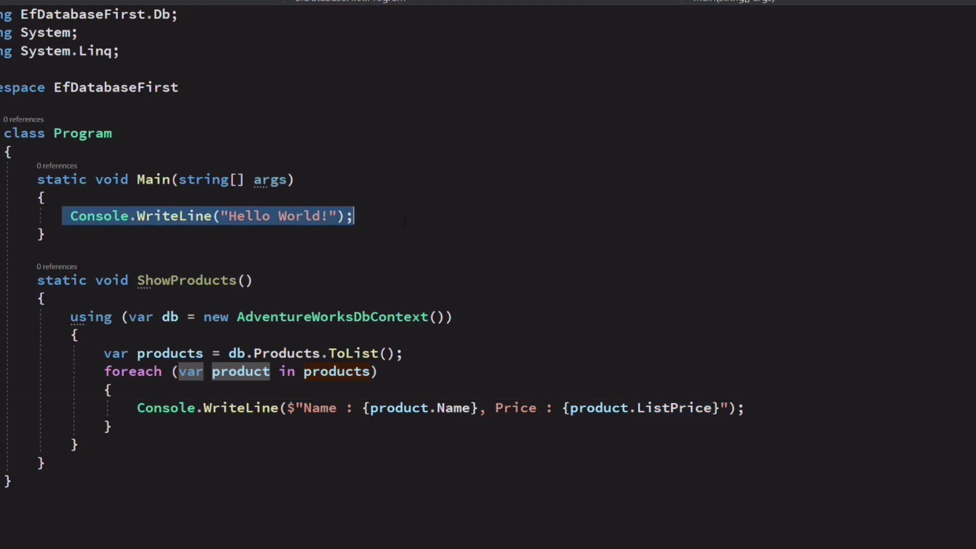
{"action": "type", "text": "ShowProducts"}
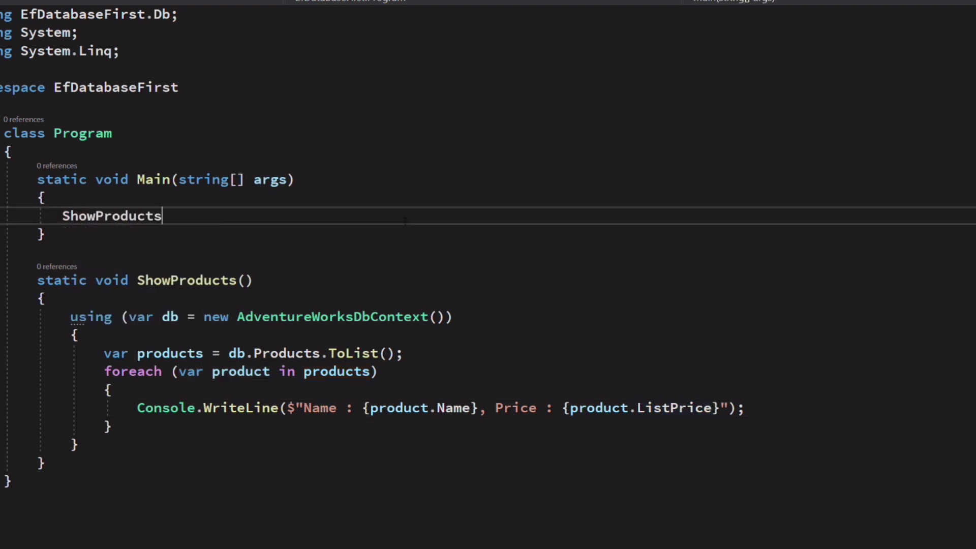
{"action": "type", "text": "();"}
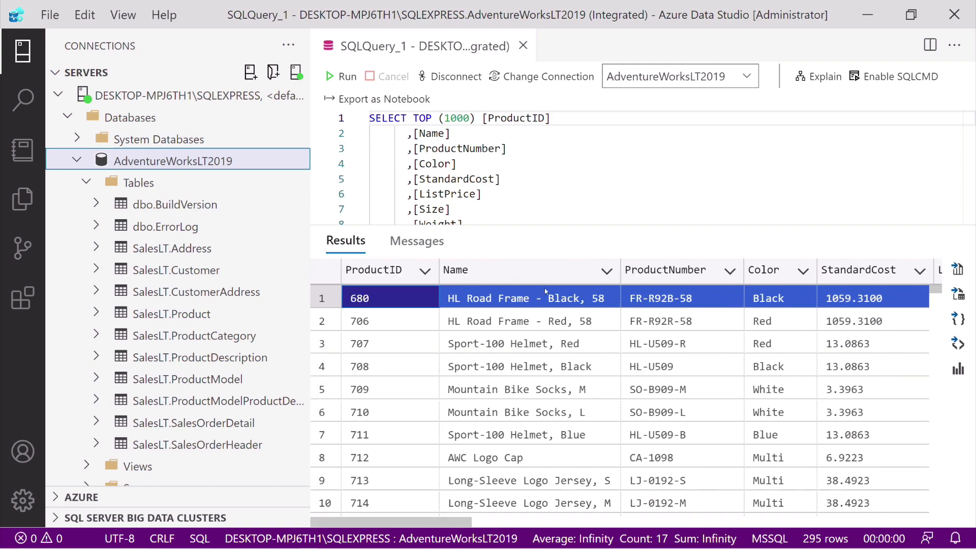
- View the SELECT TOP 1000 results for SalesLT.Product in Azure Data Studio
{"action": "left_click", "coordinate": [358, 297]}
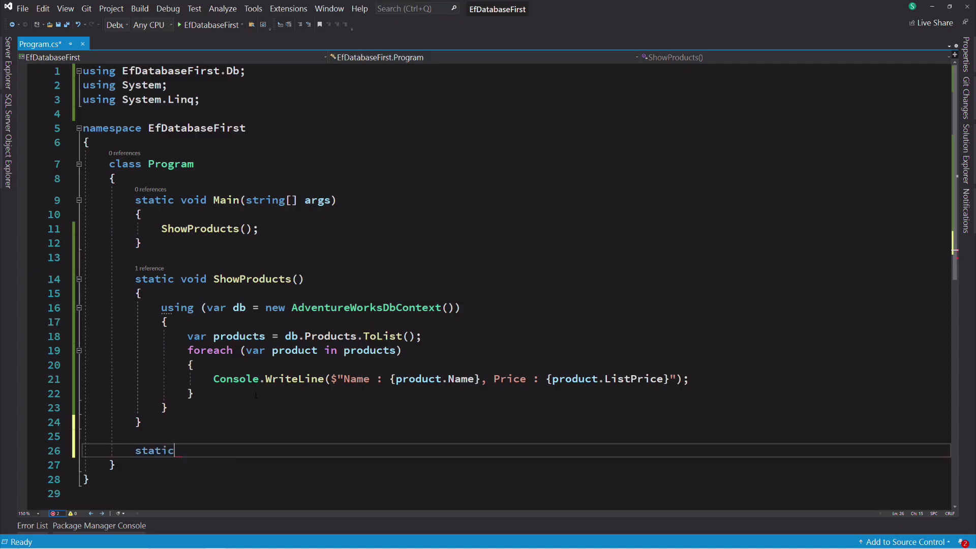
- Write UpdateProductSize with a using AdventureWorksDbContext and db.Products.Find(680)
{"action": "type", "text": "void UpdatePru"}
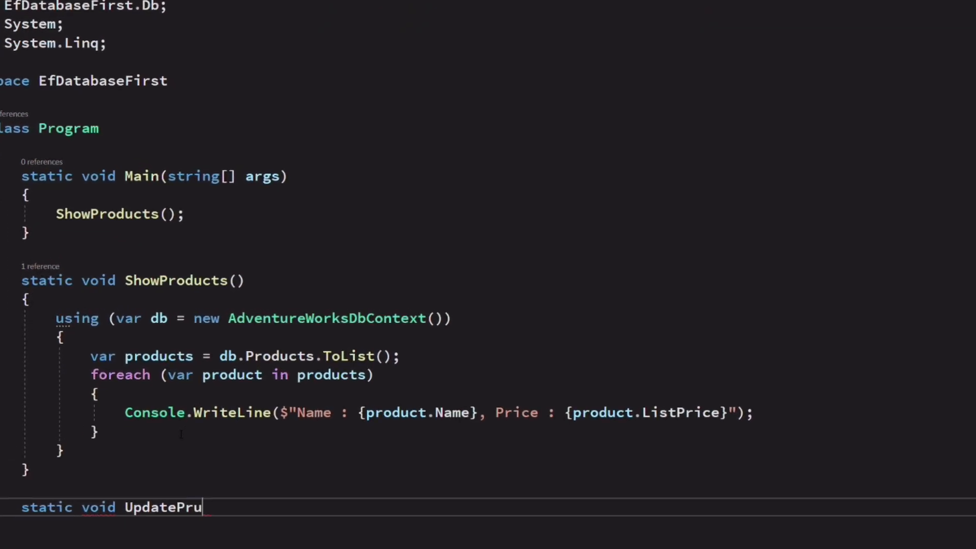
{"action": "type", "text": "oductSize()"}
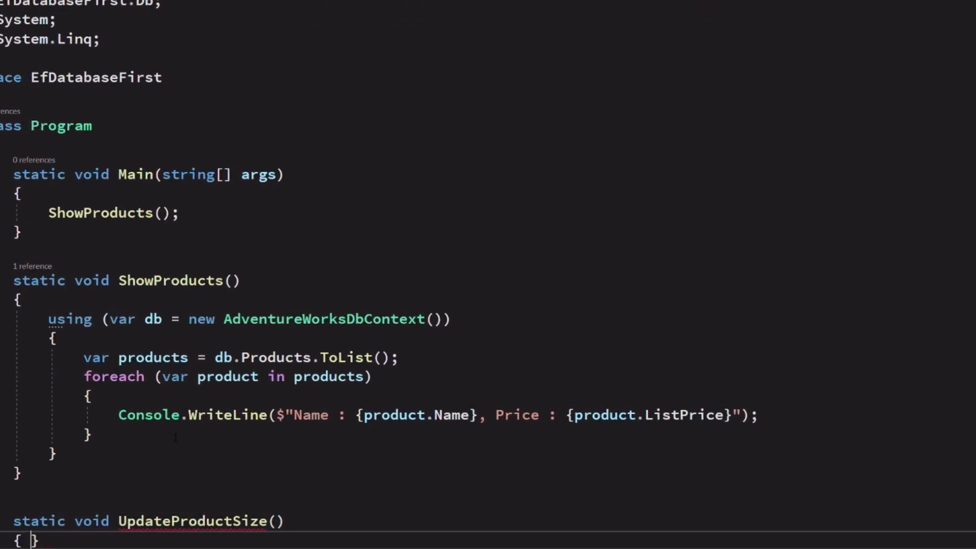
{"action": "type", "text": "using (var db = new AdventureWorksDbContext("}
{"action": "type", "text": "var prod"}
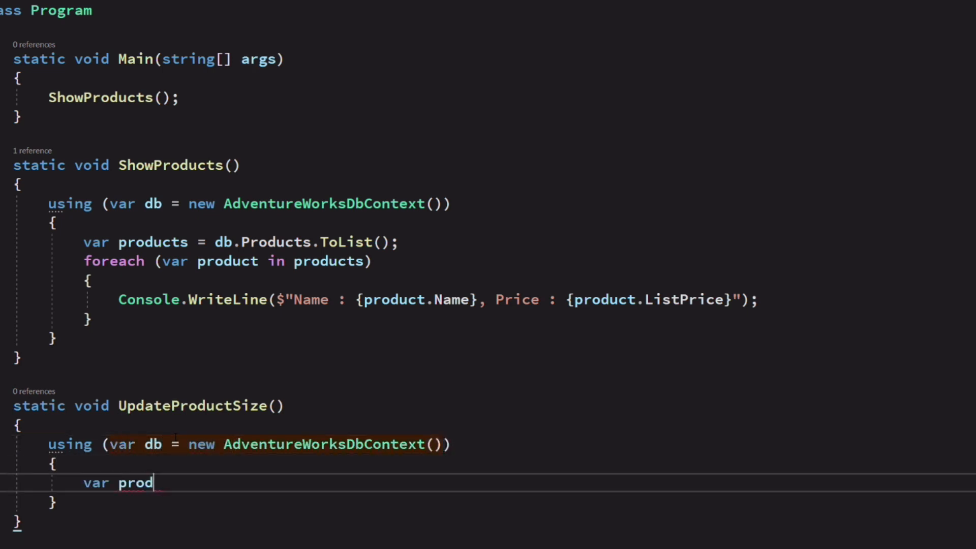
{"action": "type", "text": "uct = db.Products."}
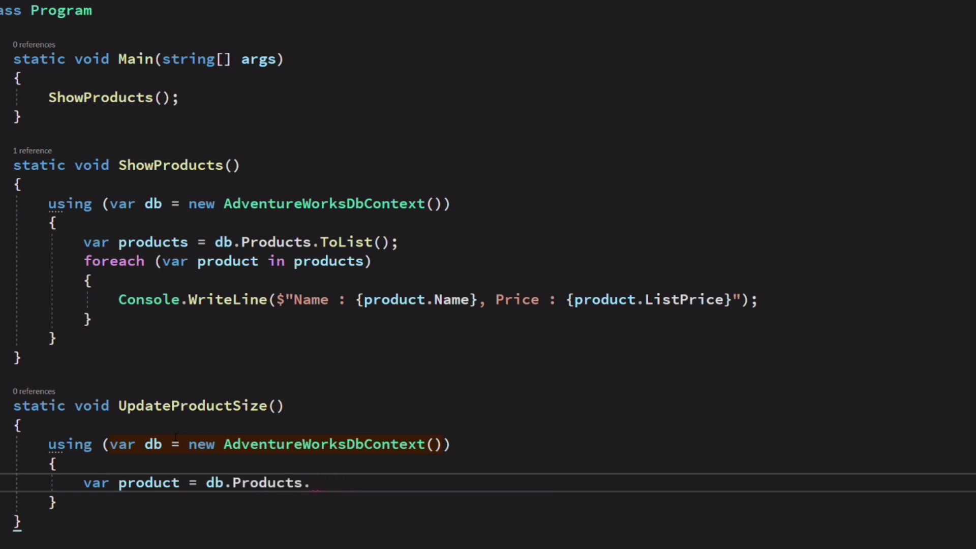
{"action": "type", "text": "Find(680);"}
{"action": "type", "text": "Console.WriteLine"}
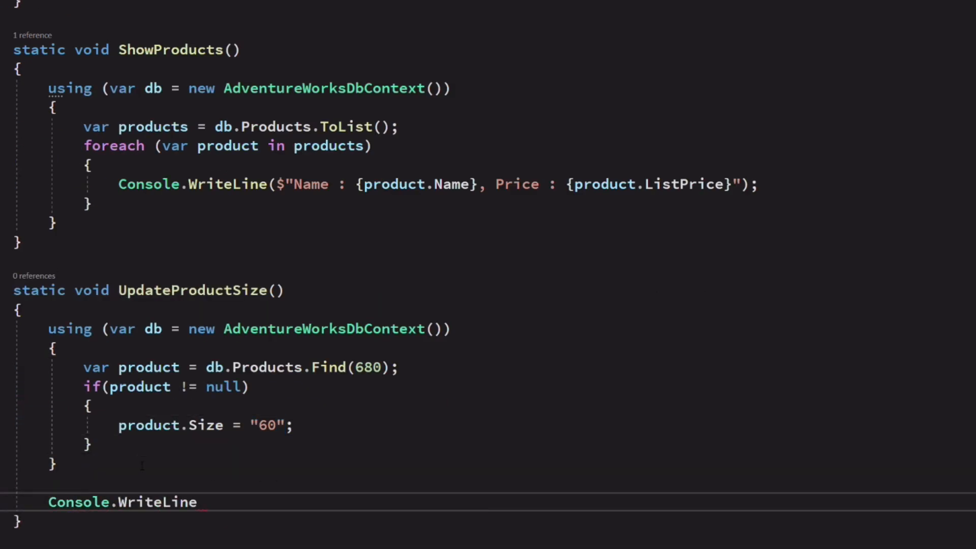
- Set the size to "60", print "Product updated", call SaveChanges, and run the program
{"action": "type", "text": "(\"Product updated\");"}
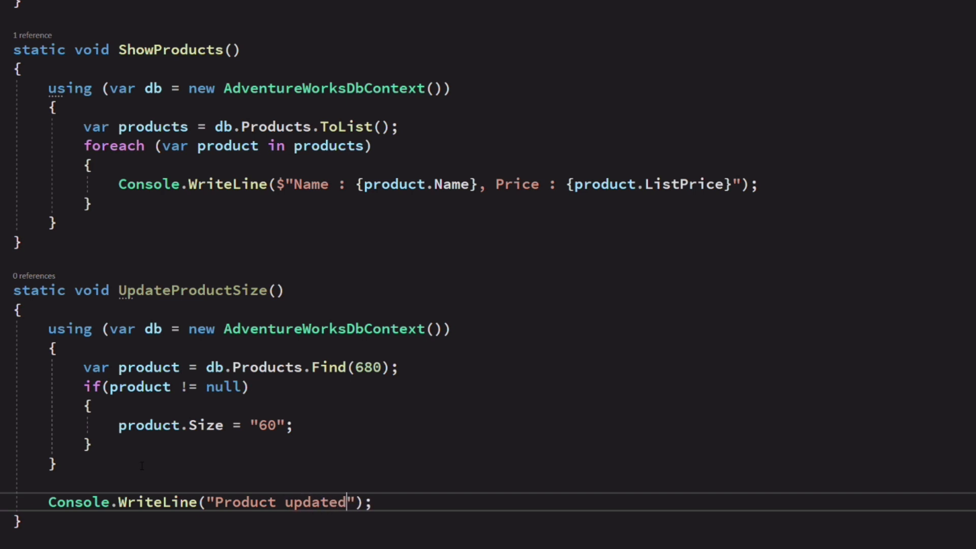
{"action": "type", "text": "db"}
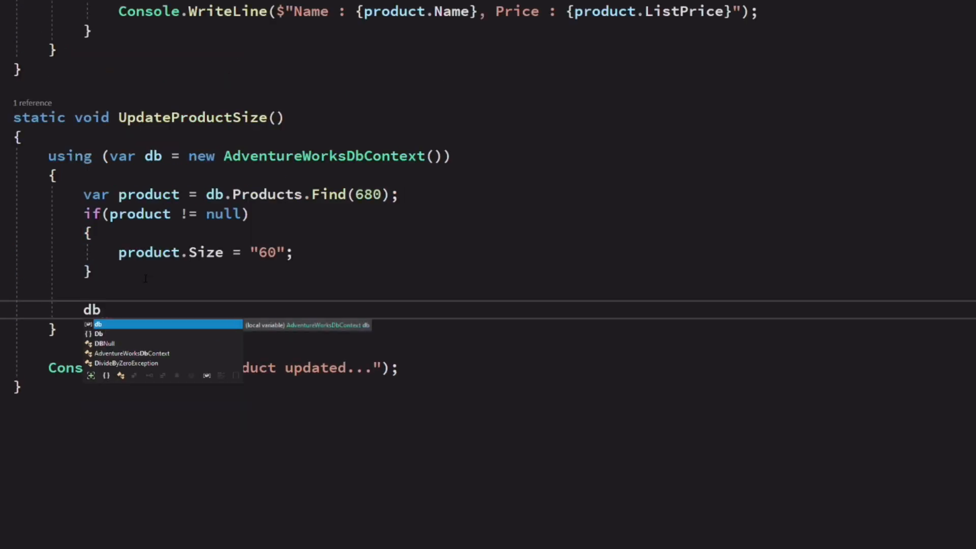
{"action": "type", "text": ".SaveChanges();"}
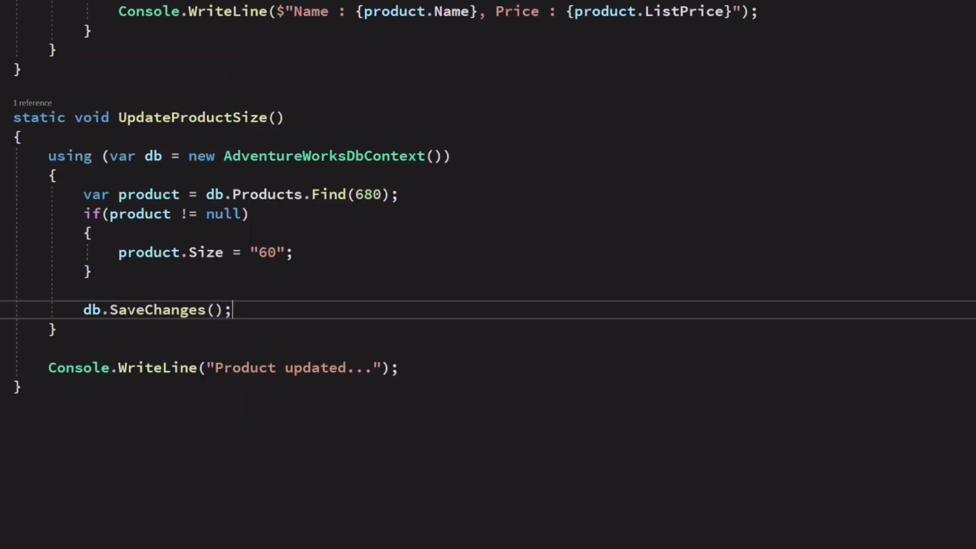
{"action": "scroll", "scroll_direction": "down", "scroll_amount": 3}
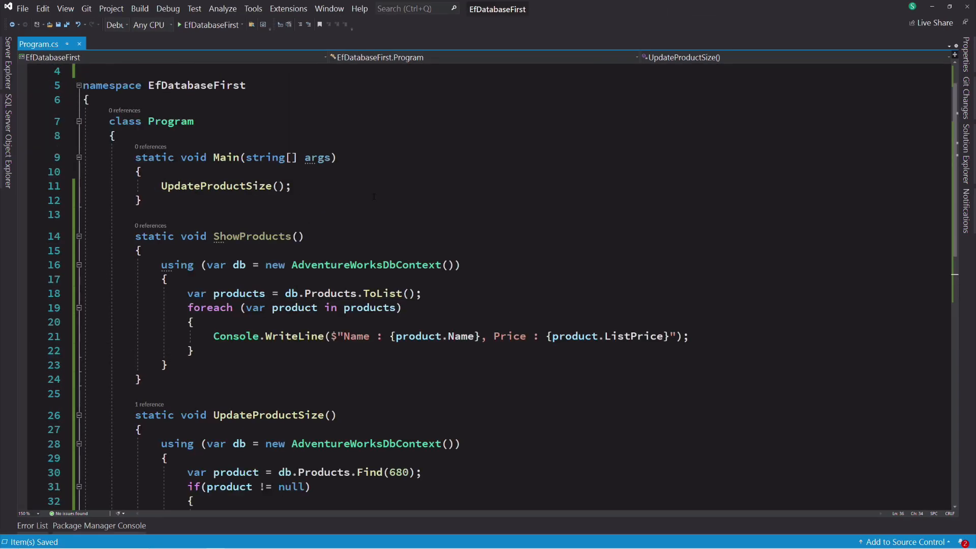
{"action": "left_click", "coordinate": [140, 200]}
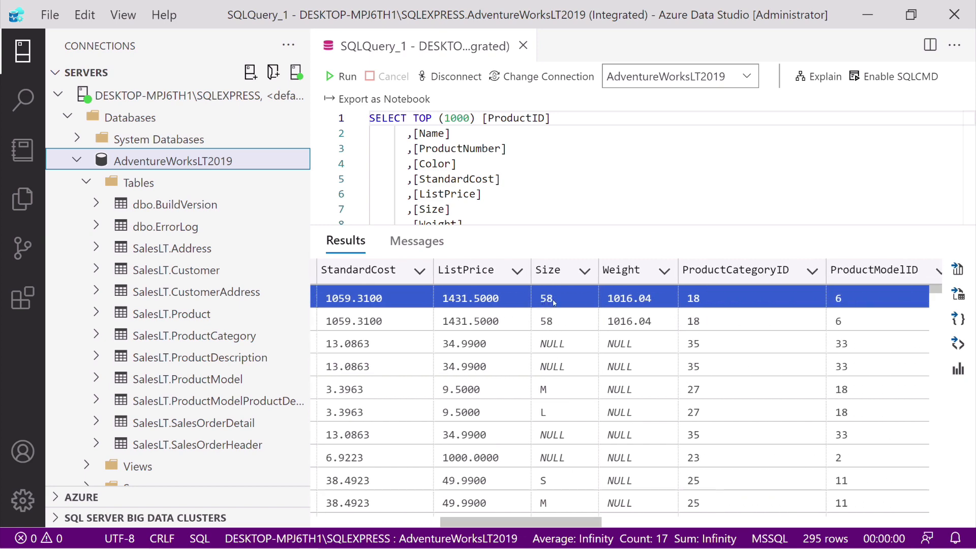
- Re-run the SELECT on SalesLT.Product to refresh the results
{"action": "left_click", "coordinate": [346, 75]}
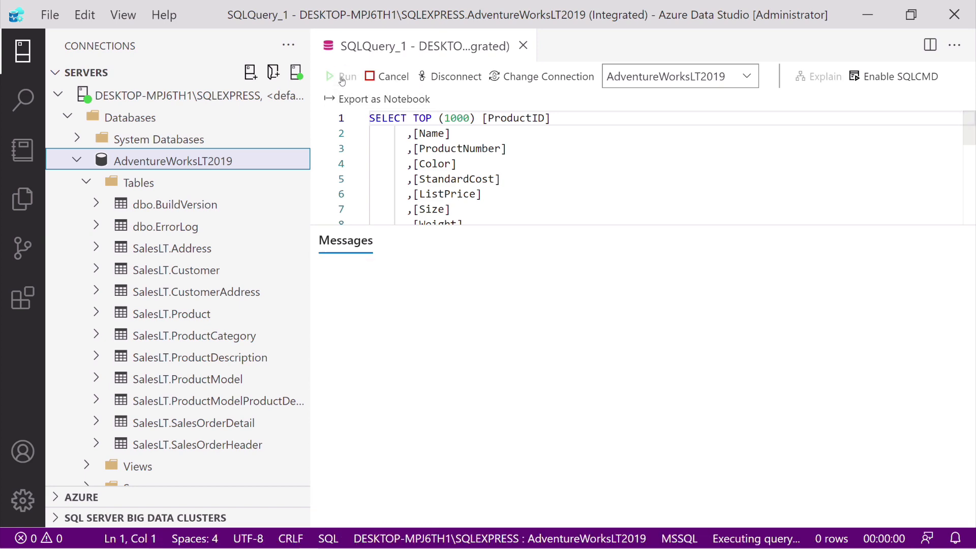
{"action": "left_click", "coordinate": [346, 76]}
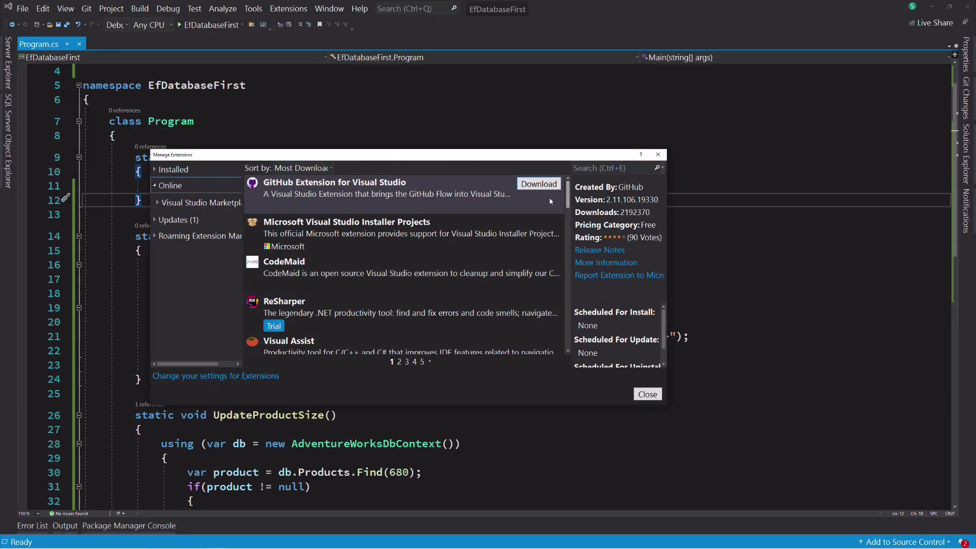
- Show installed extensions and view the EF Core Power Tools details
{"action": "left_click", "coordinate": [172, 169]}
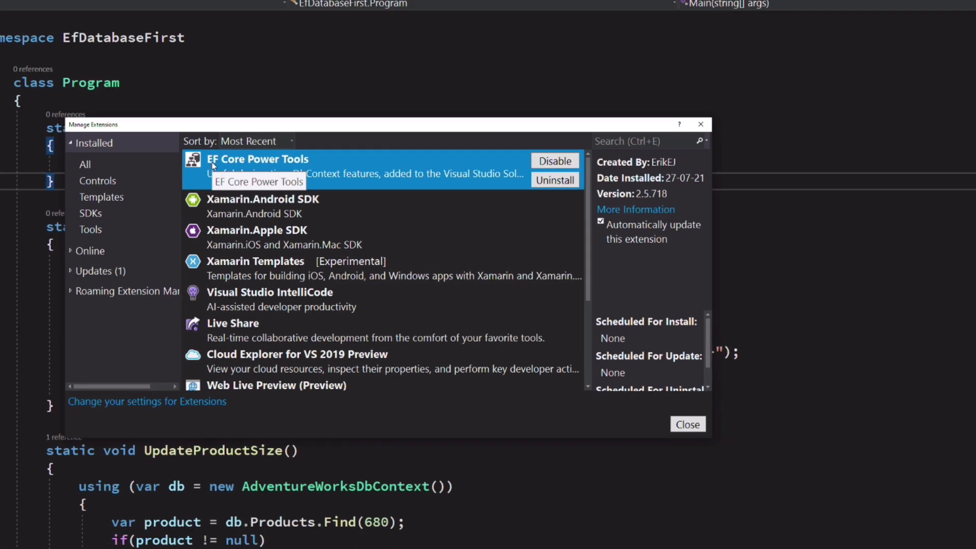
{"action": "left_click", "coordinate": [687, 423]}
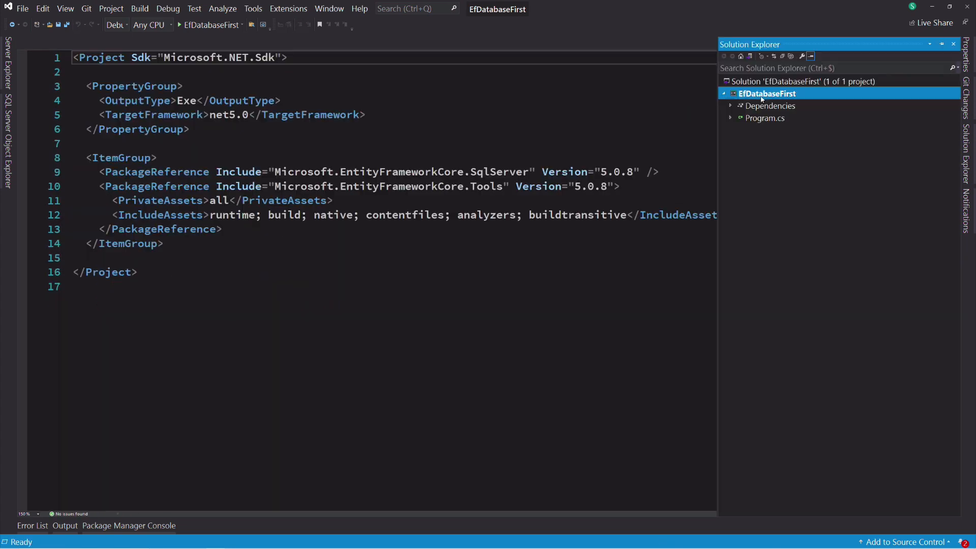
- Launch EF Core Power Tools Reverse Engineer on EfDatabaseFirst using the AdventureWorksLT2019 connection
{"action": "right_click", "coordinate": [766, 93]}
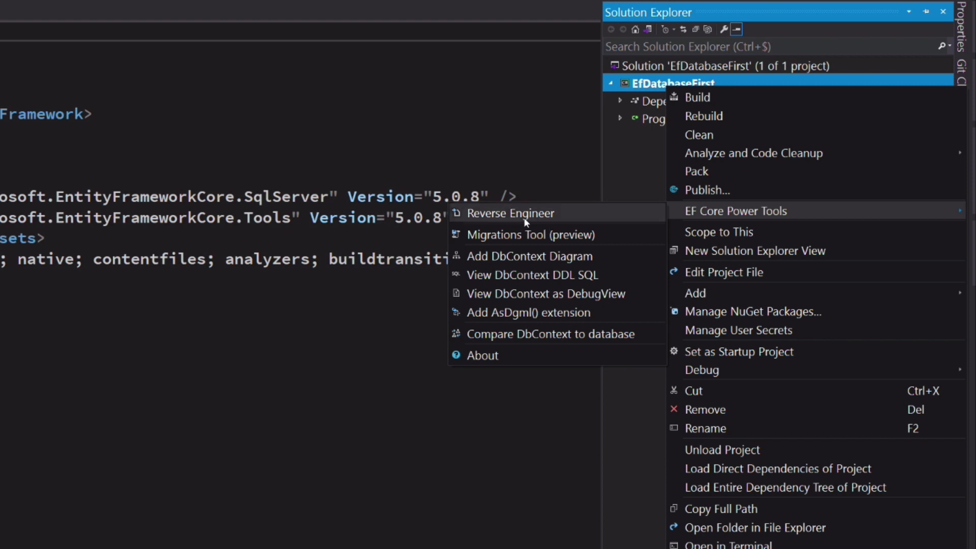
{"action": "left_click", "coordinate": [510, 213]}
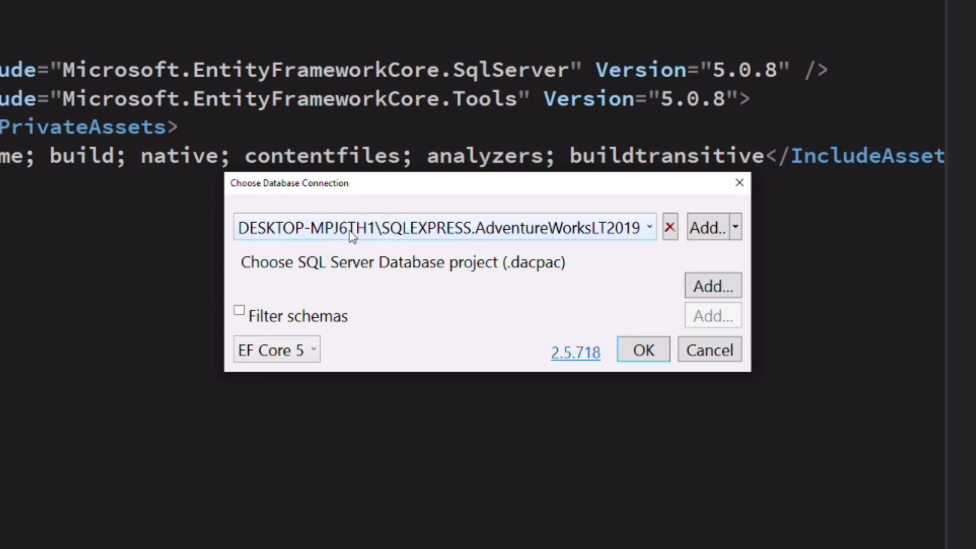
{"action": "mouse_move", "coordinate": [537, 232]}
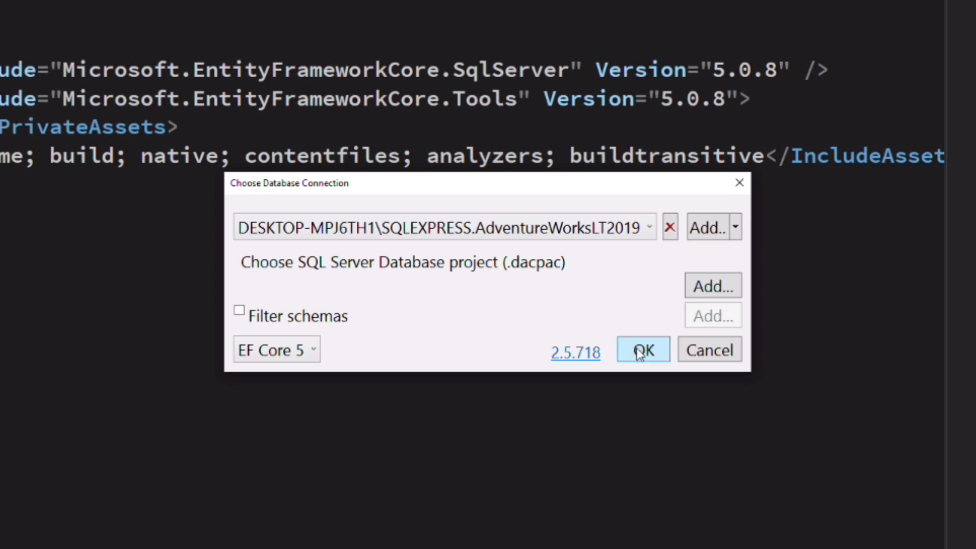
{"action": "left_click", "coordinate": [642, 350]}
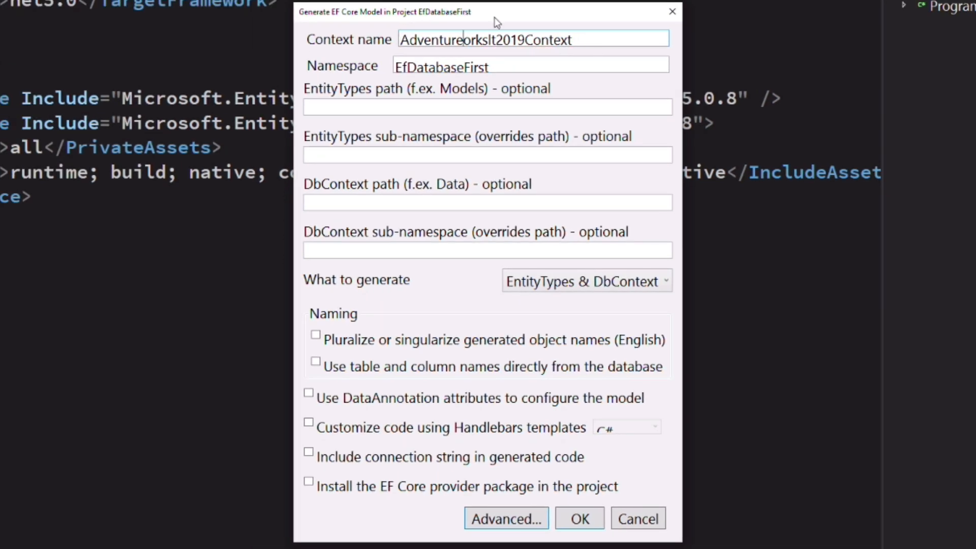
- Generate AdventureWorksDbContext into the Db folder with pluralized names and the connection string included
{"action": "type", "text": "AdventureWorksDbContext"}
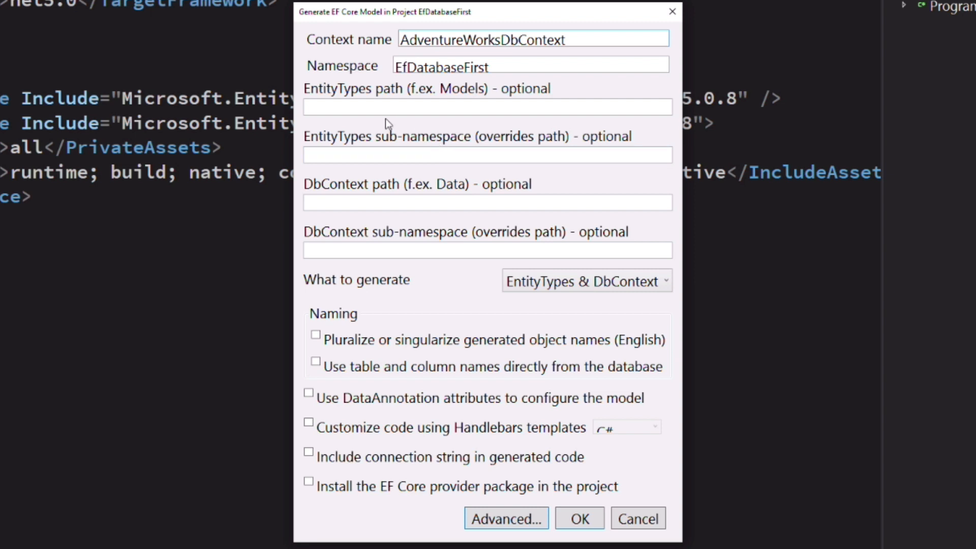
{"action": "type", "text": "D"}
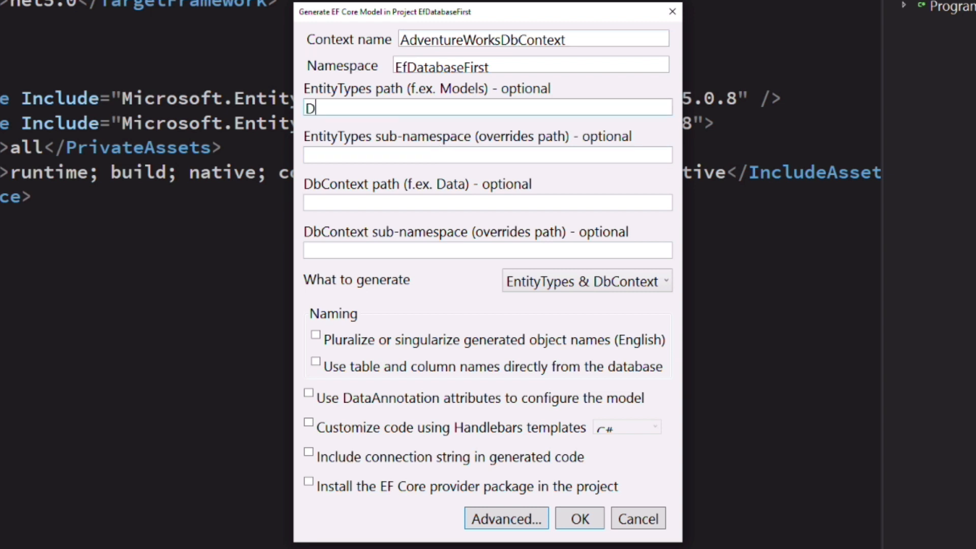
{"action": "type", "text": "b"}
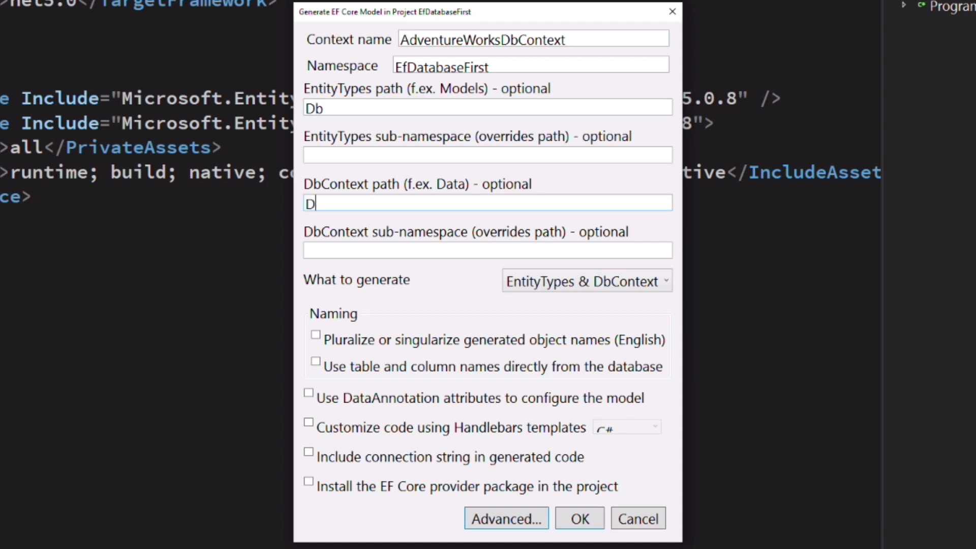
{"action": "type", "text": "b"}
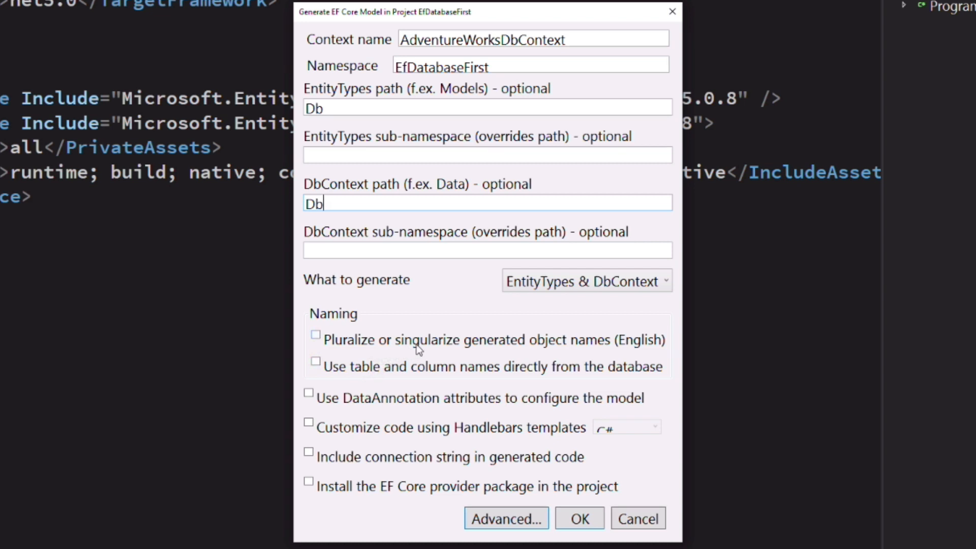
{"action": "left_click", "coordinate": [315, 335]}
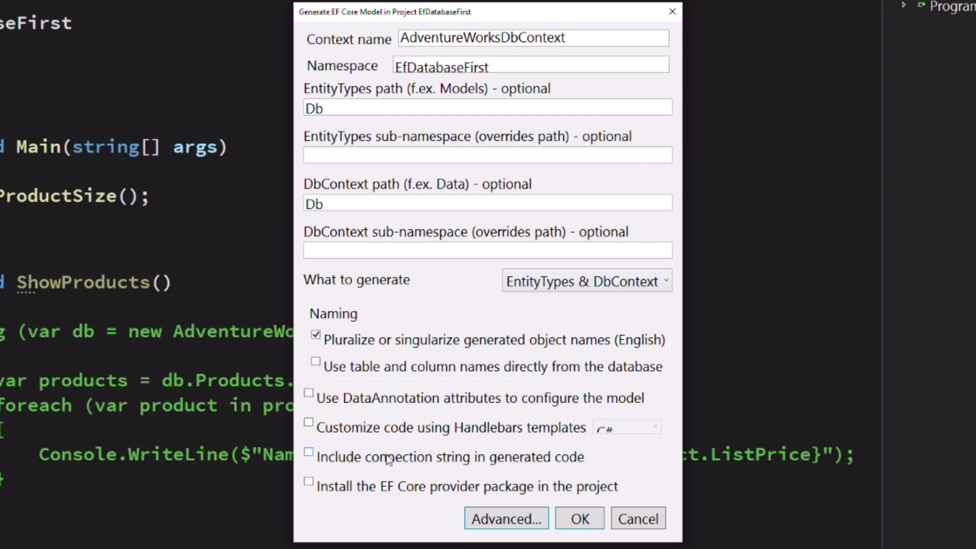
{"action": "left_click", "coordinate": [308, 452]}
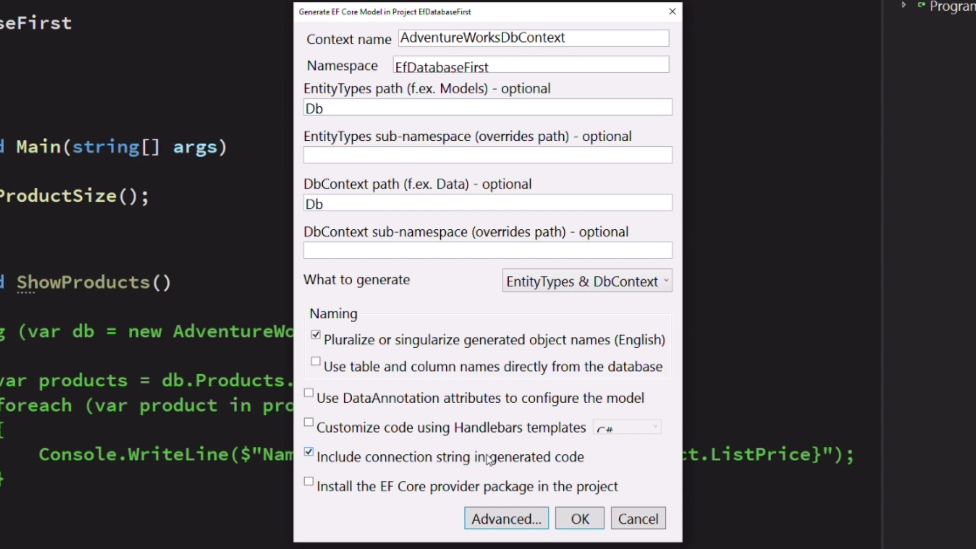
{"action": "left_click", "coordinate": [578, 518]}
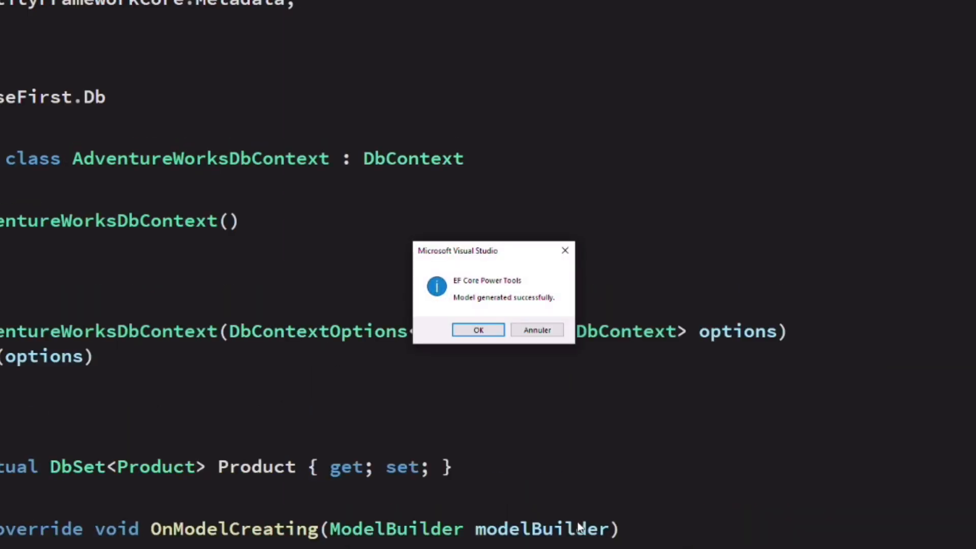
- Dismiss the success message and view the generated Product.cs from the Db folder
{"action": "left_click", "coordinate": [477, 330]}
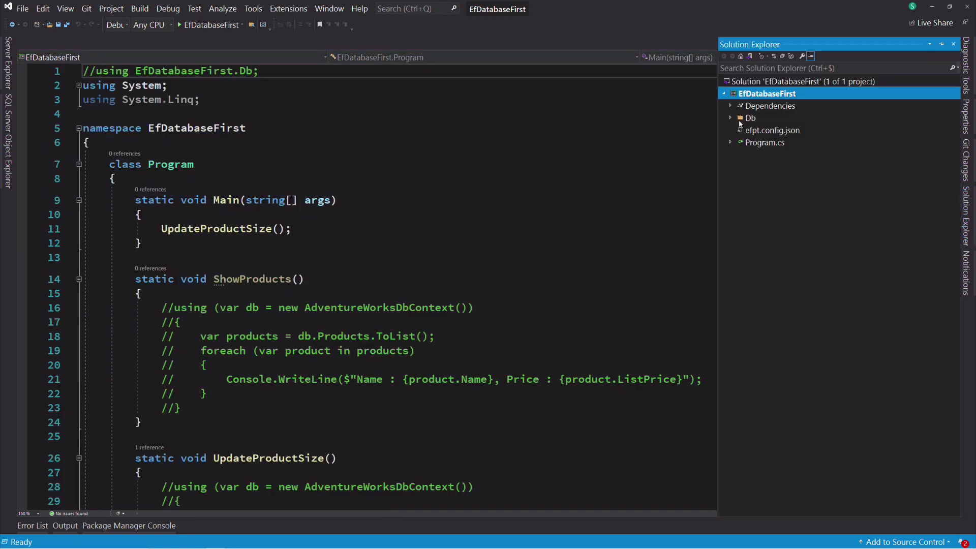
{"action": "double_click", "coordinate": [770, 142]}
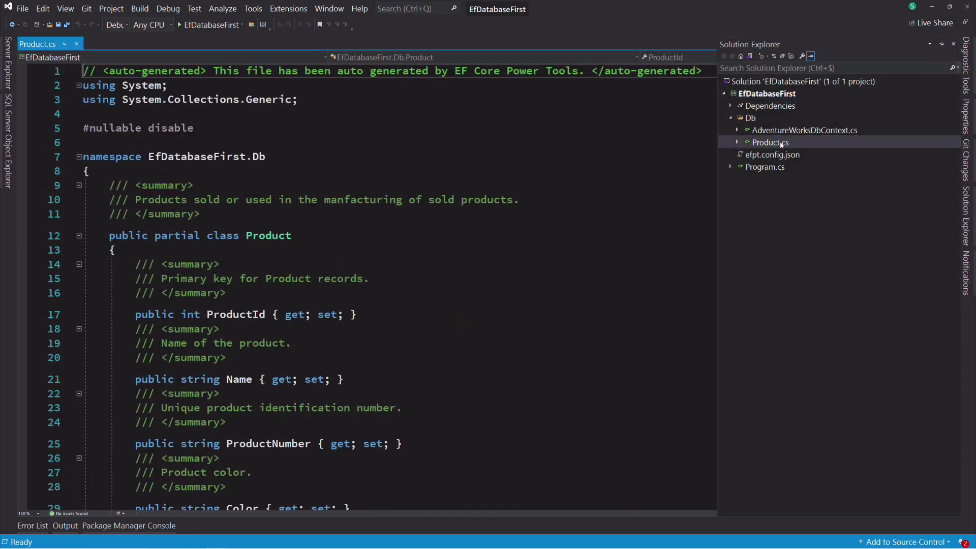